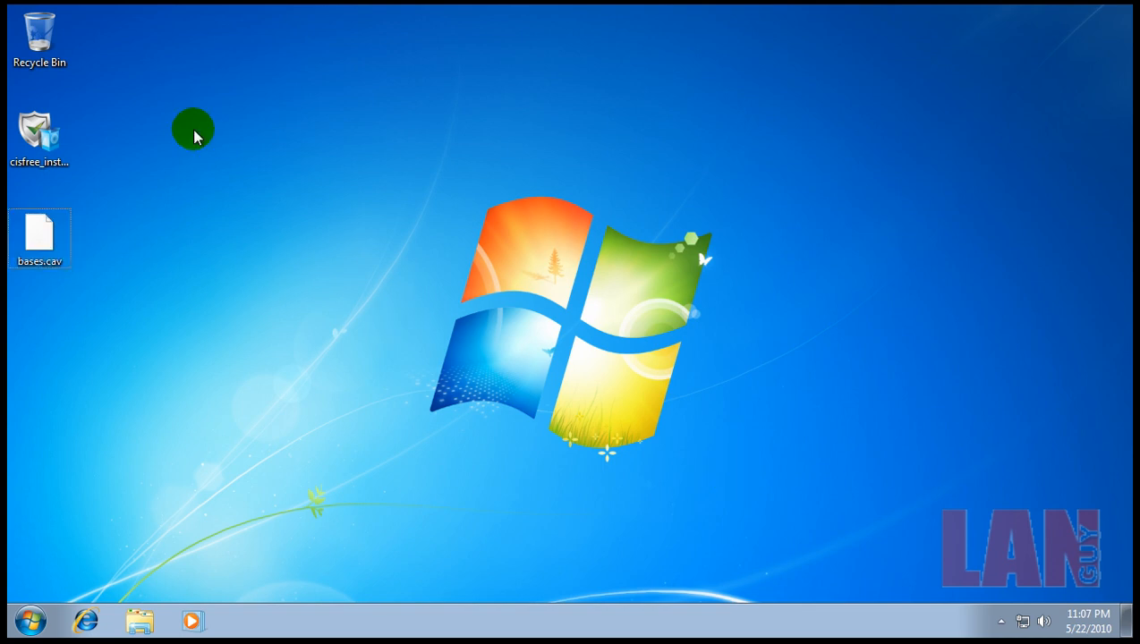
# Step: Launch the cisfree COMODO Internet Security installer from the desktop to bring up the permission prompt
pyautogui.click(1000, 621)
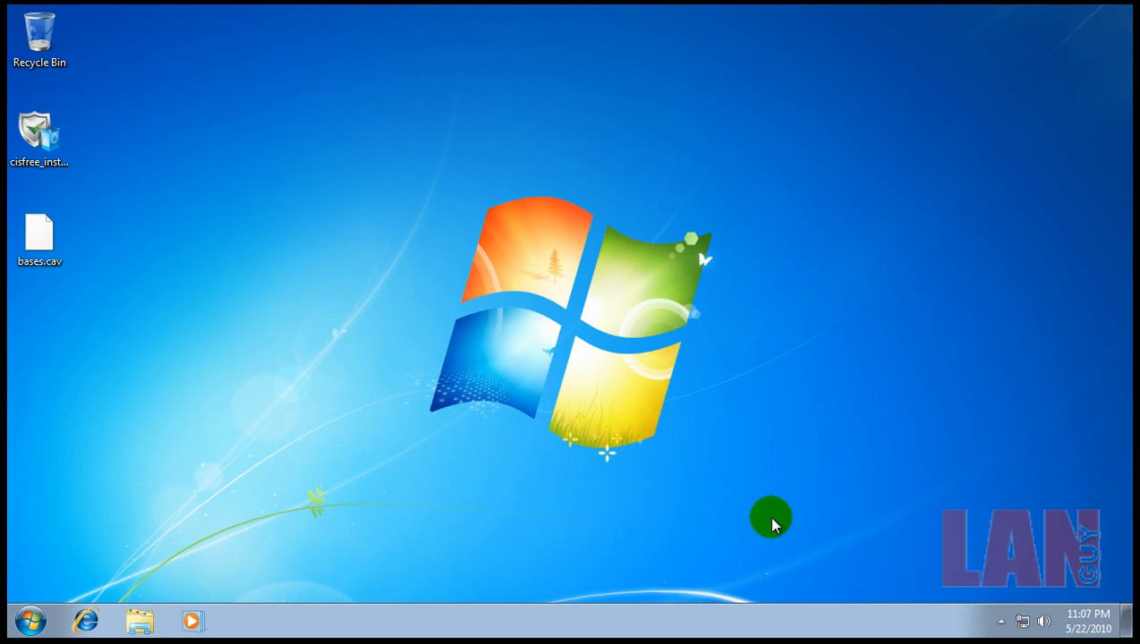
pyautogui.moveTo(305, 209)
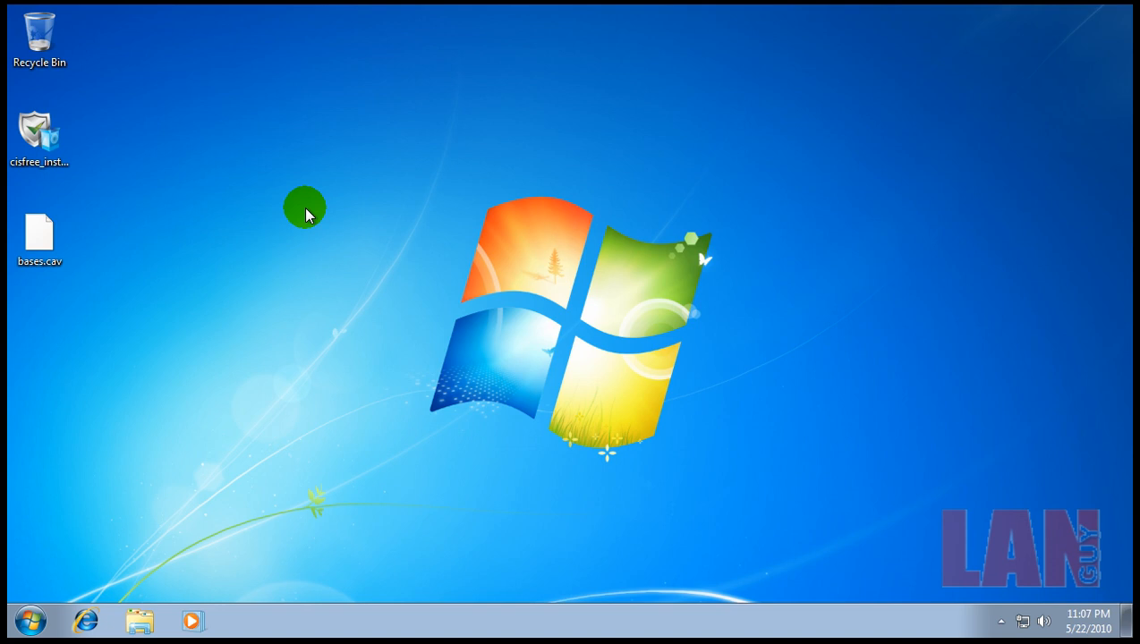
pyautogui.moveTo(171, 167)
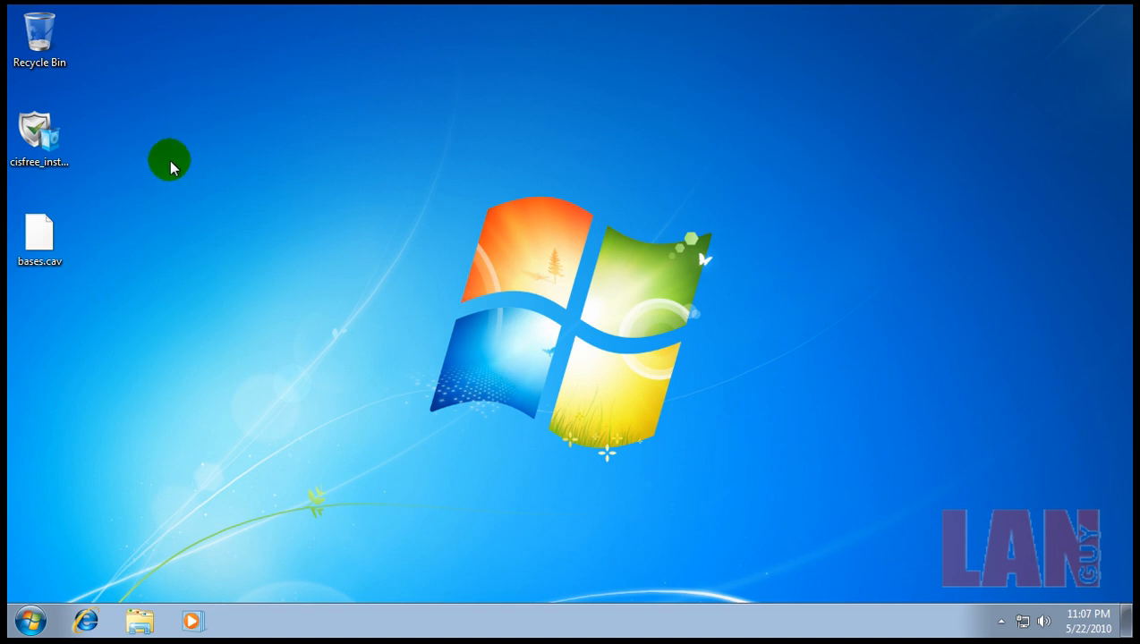
pyautogui.moveTo(139, 186)
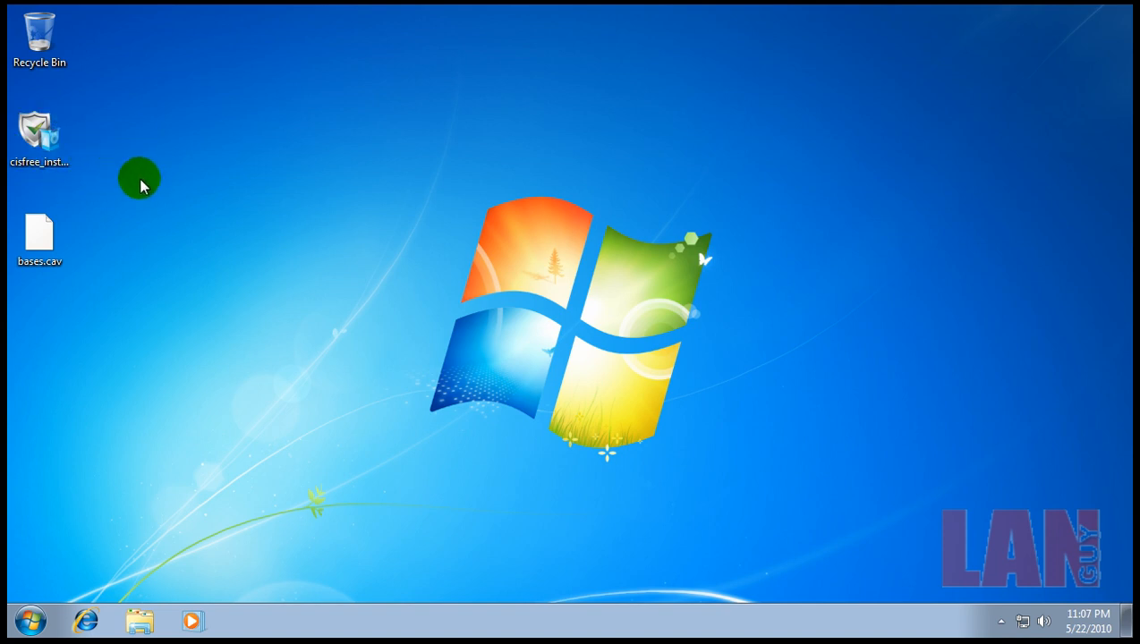
pyautogui.moveTo(112, 154)
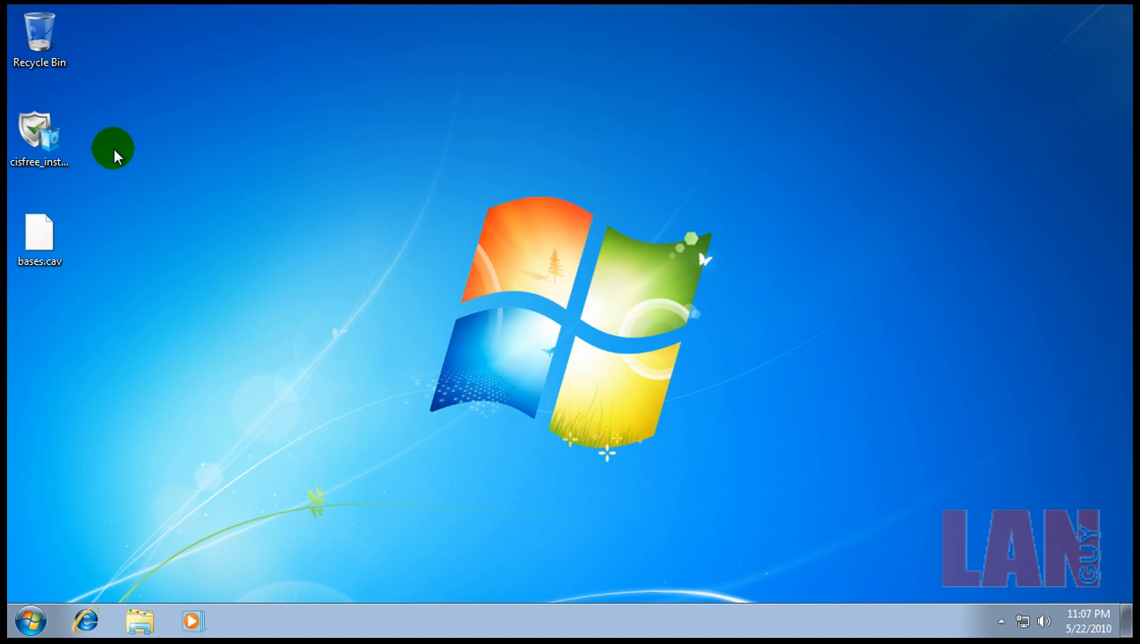
pyautogui.moveTo(148, 167)
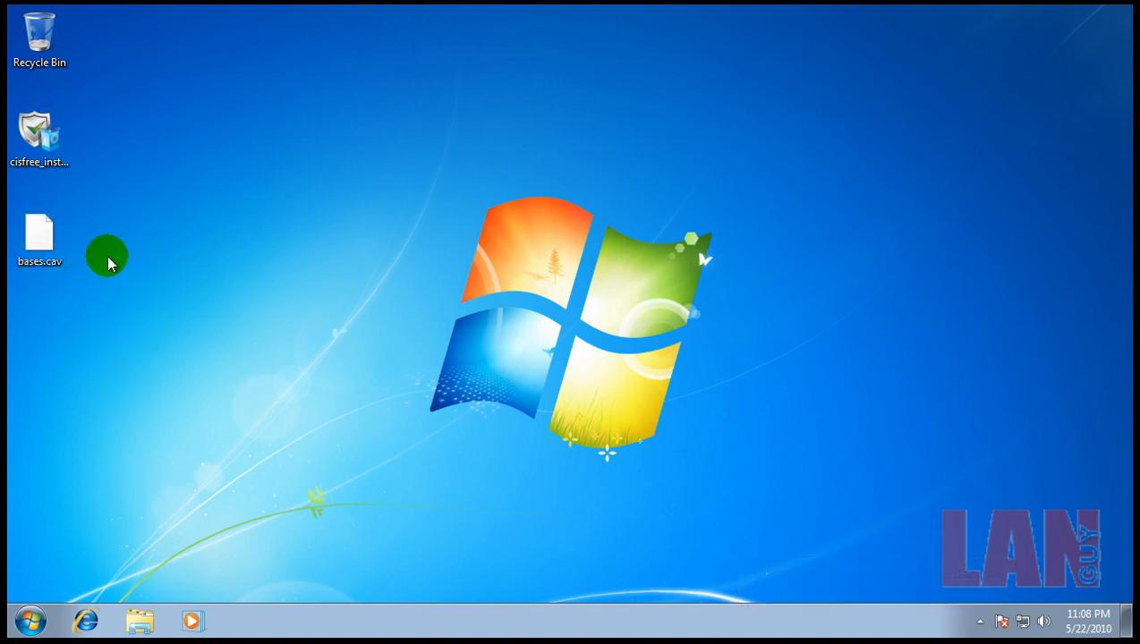
pyautogui.moveTo(186, 146)
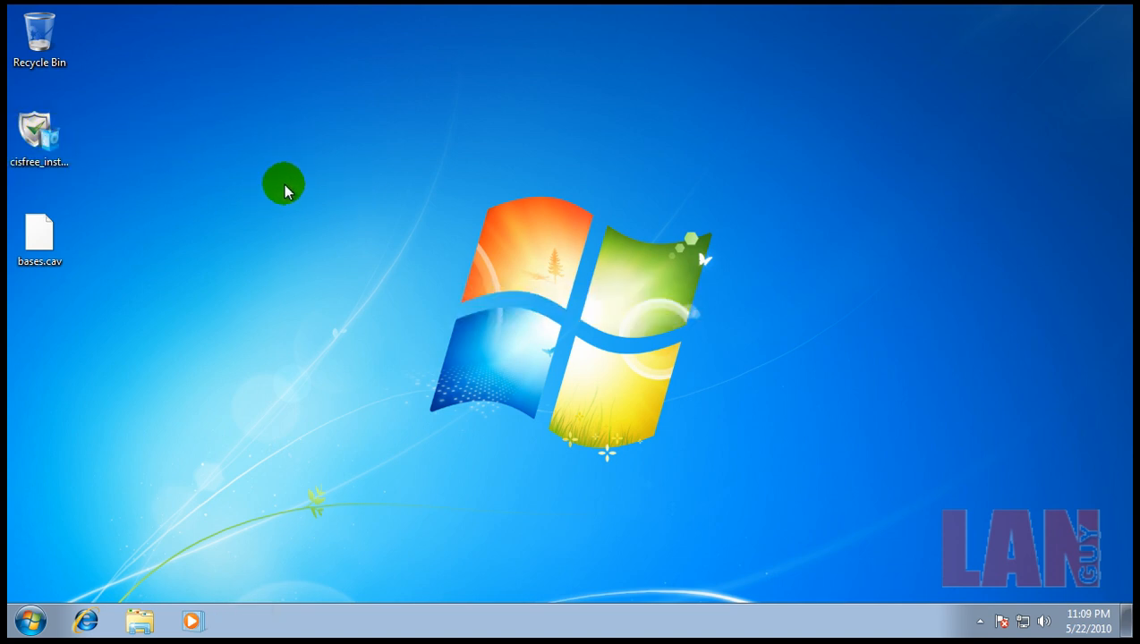
pyautogui.moveTo(206, 175)
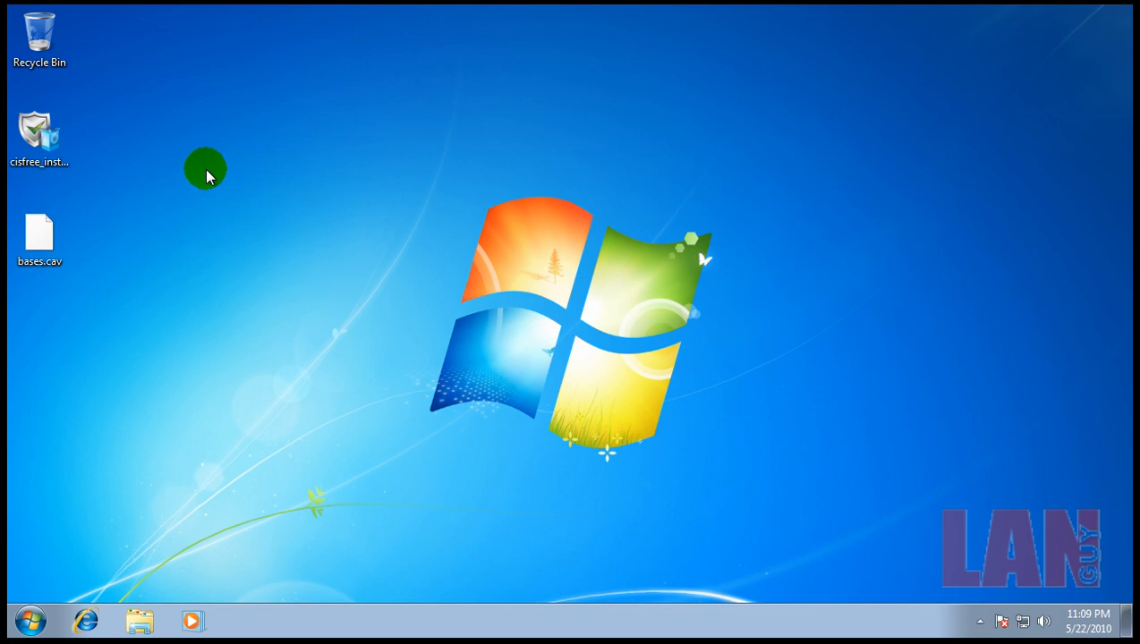
pyautogui.moveTo(933, 577)
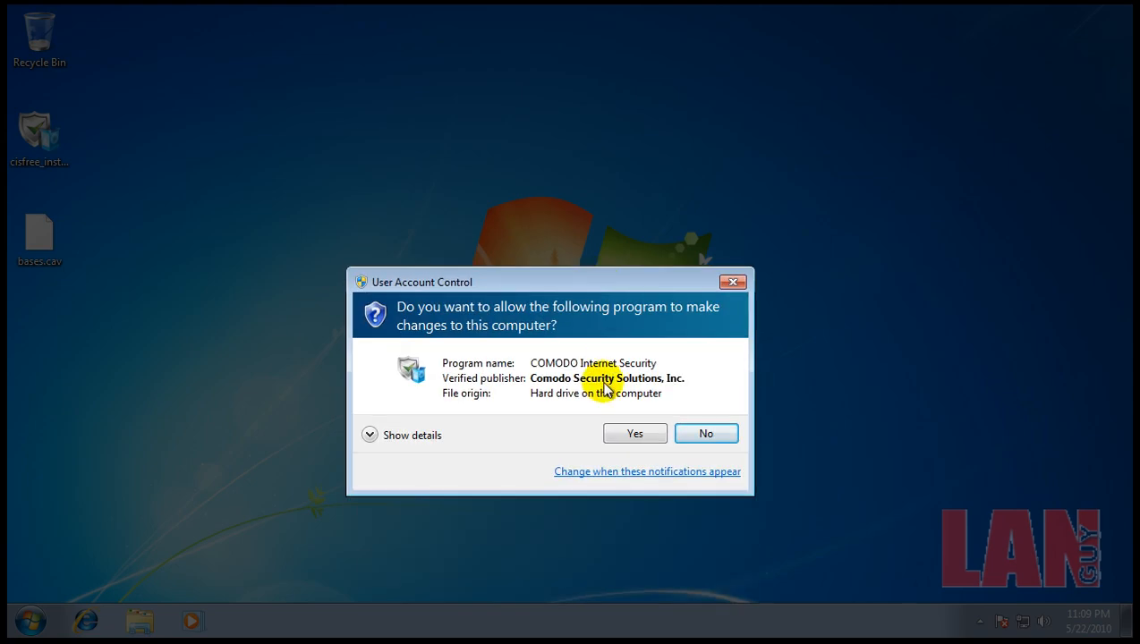
# Step: Allow the COMODO installer to run, choose English, and accept the license agreement
pyautogui.click(635, 433)
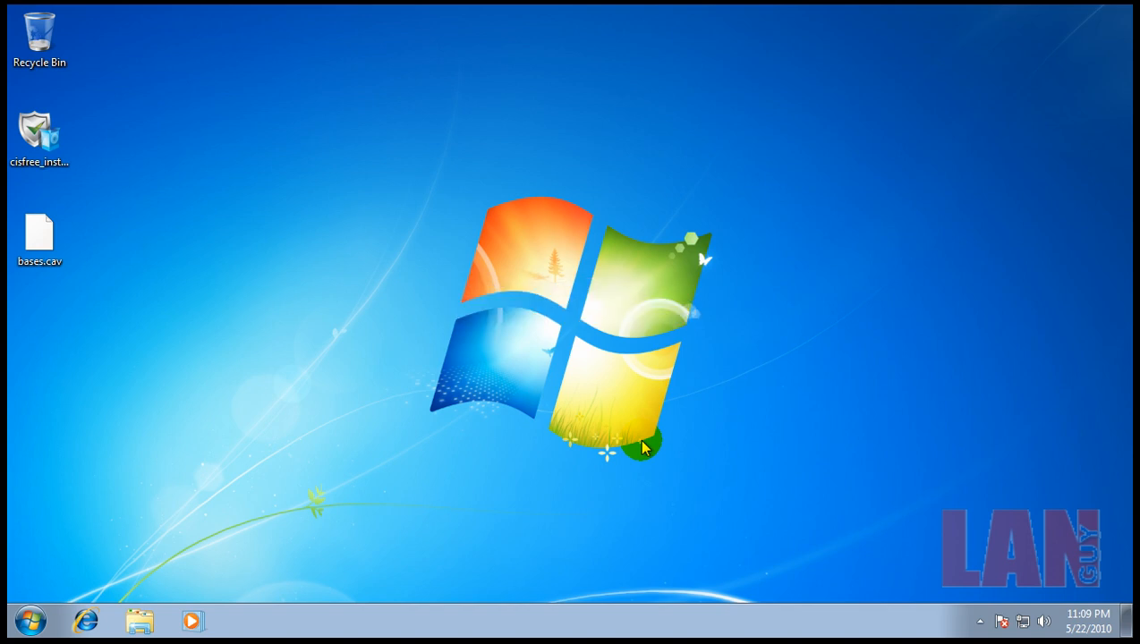
pyautogui.doubleClick(39, 132)
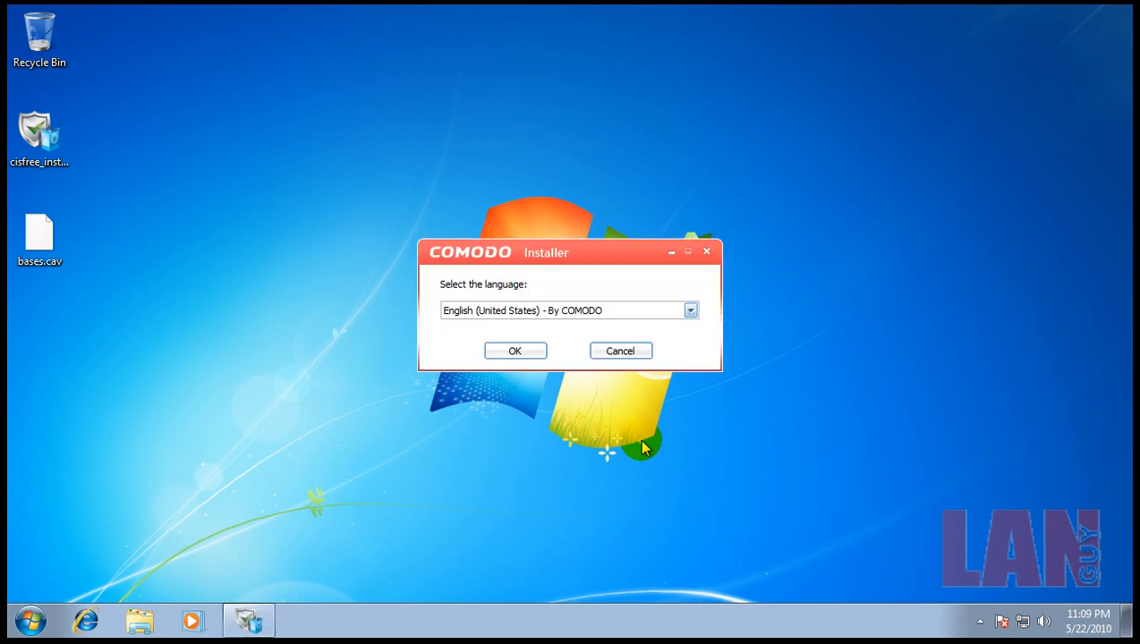
pyautogui.click(514, 350)
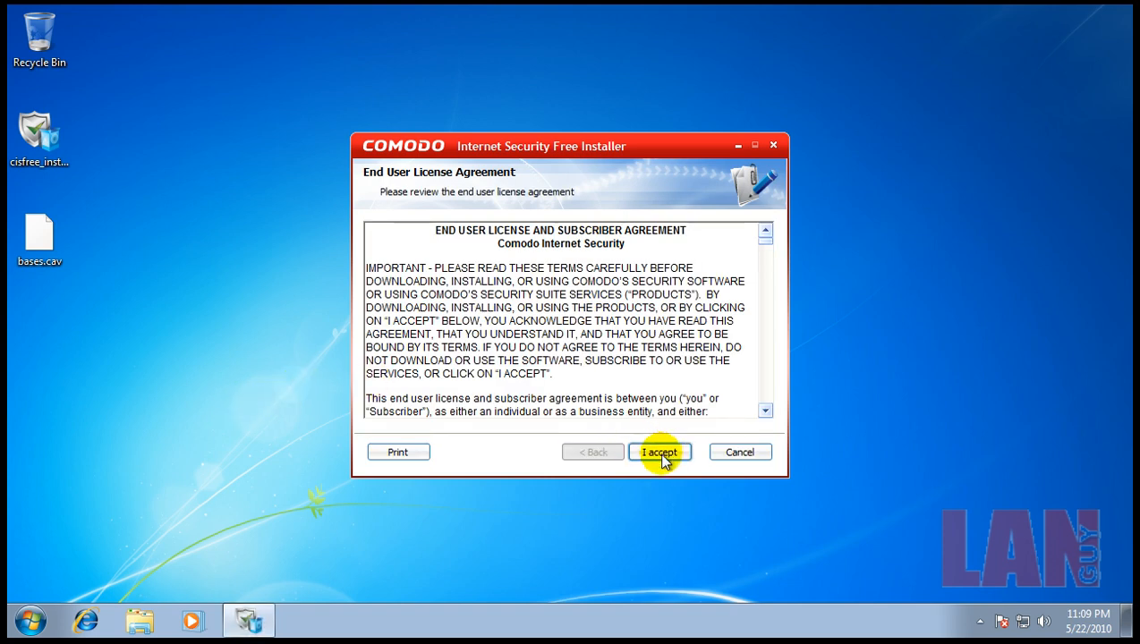
pyautogui.click(660, 452)
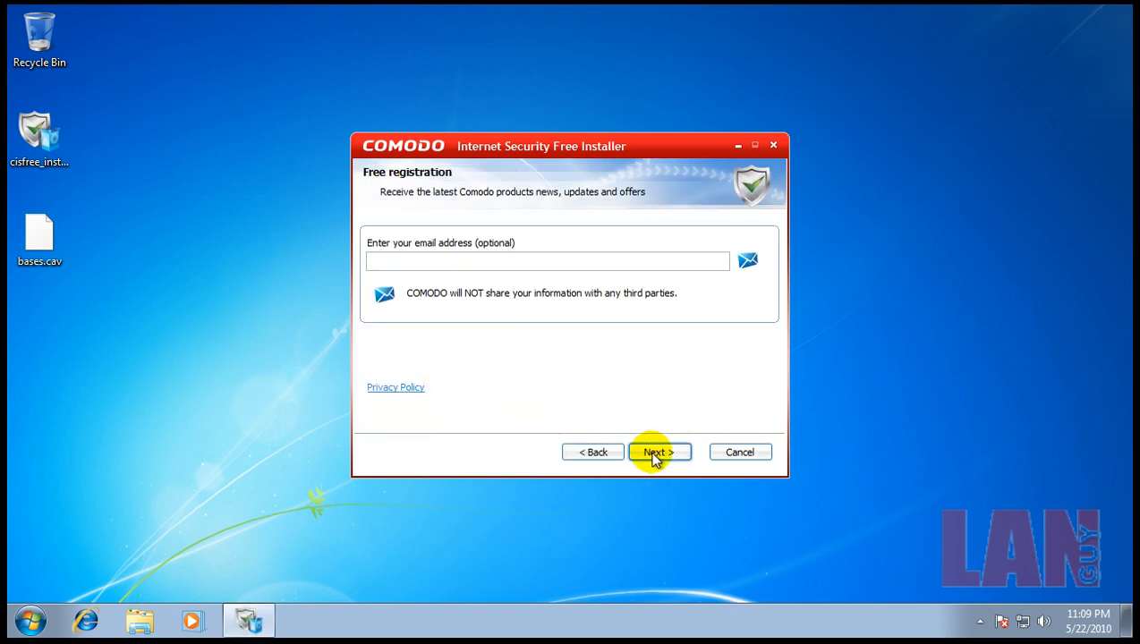
# Step: Skip email registration and exclude HopSurf Toolbar, keeping Antivirus and Firewall selected
pyautogui.click(658, 452)
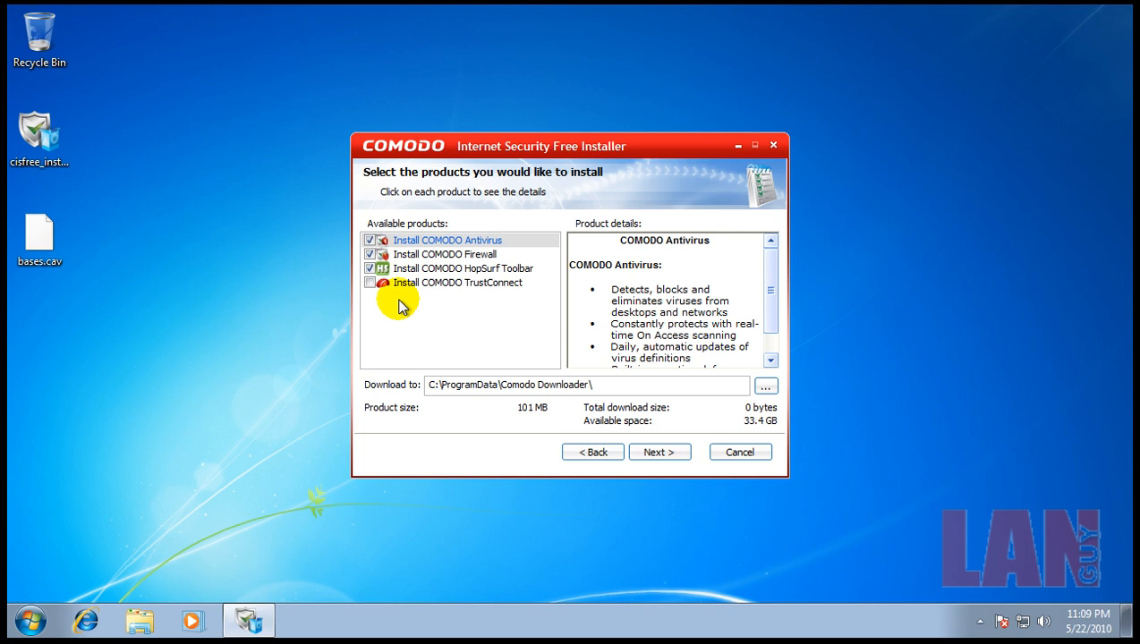
pyautogui.moveTo(499, 283)
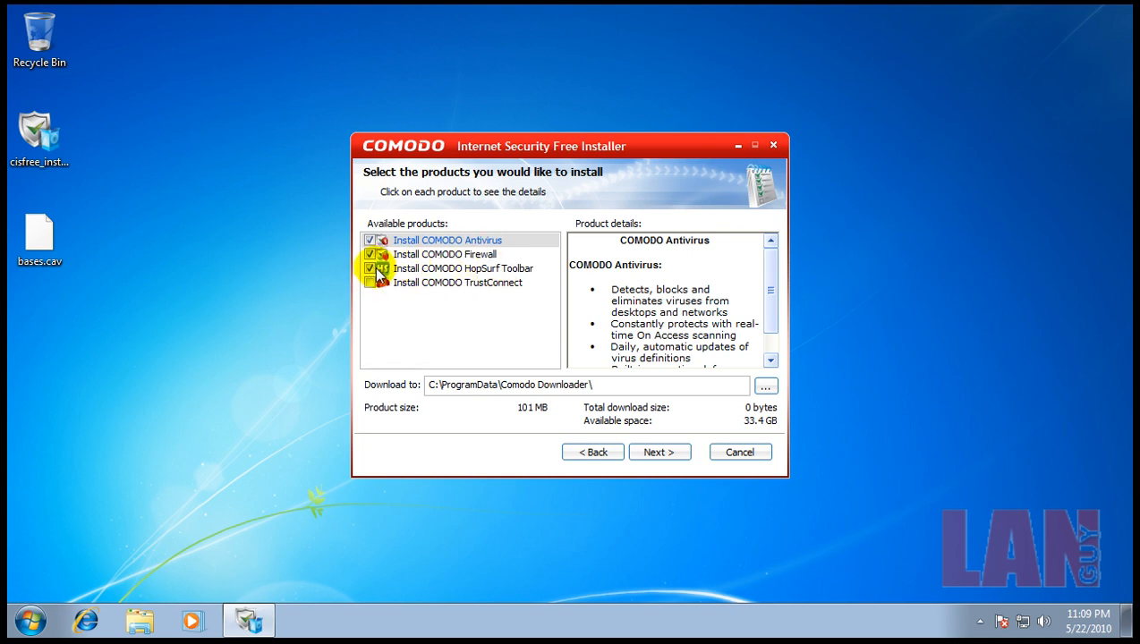
pyautogui.click(371, 268)
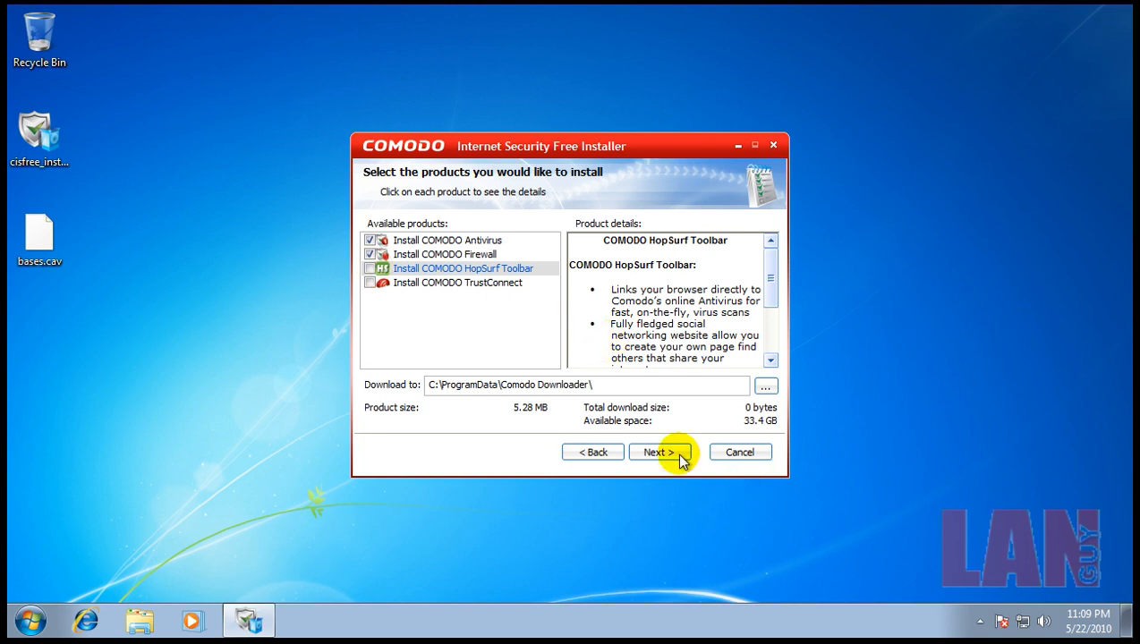
pyautogui.click(658, 451)
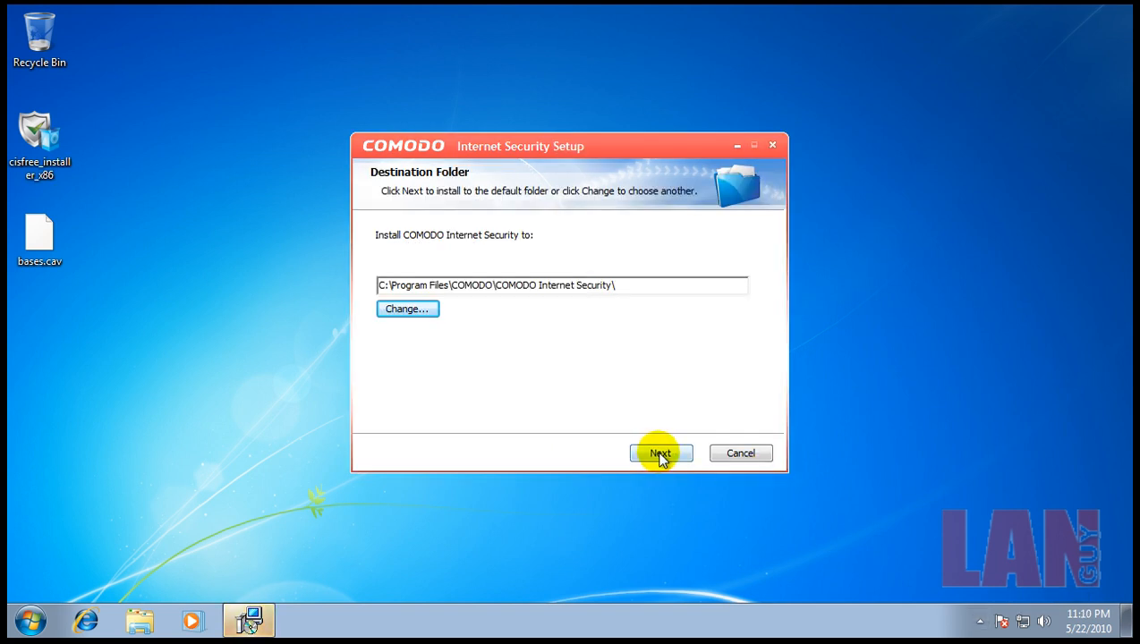
# Step: Use the default folder, join Threatcast, decline Secure DNS and surfing offers, and start installing
pyautogui.click(660, 452)
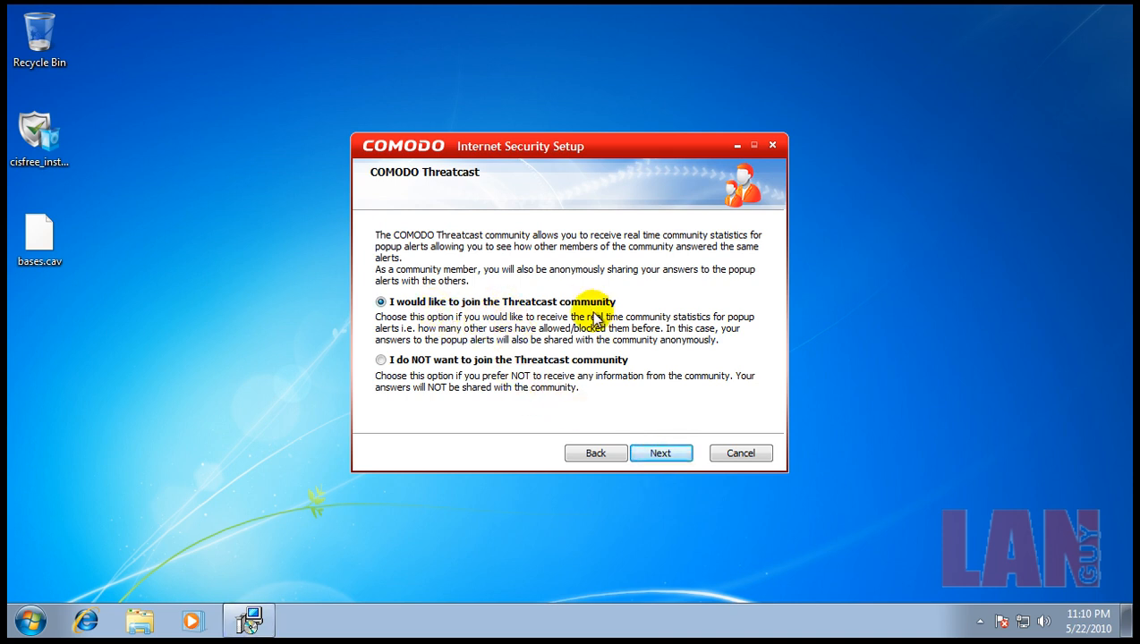
pyautogui.click(661, 453)
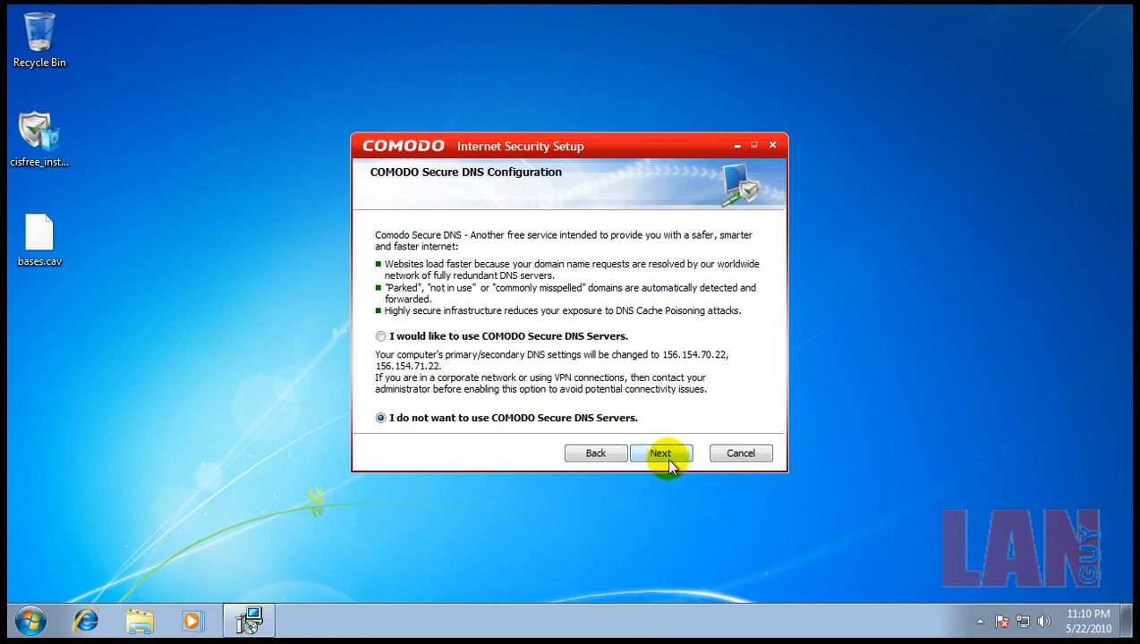
pyautogui.click(661, 452)
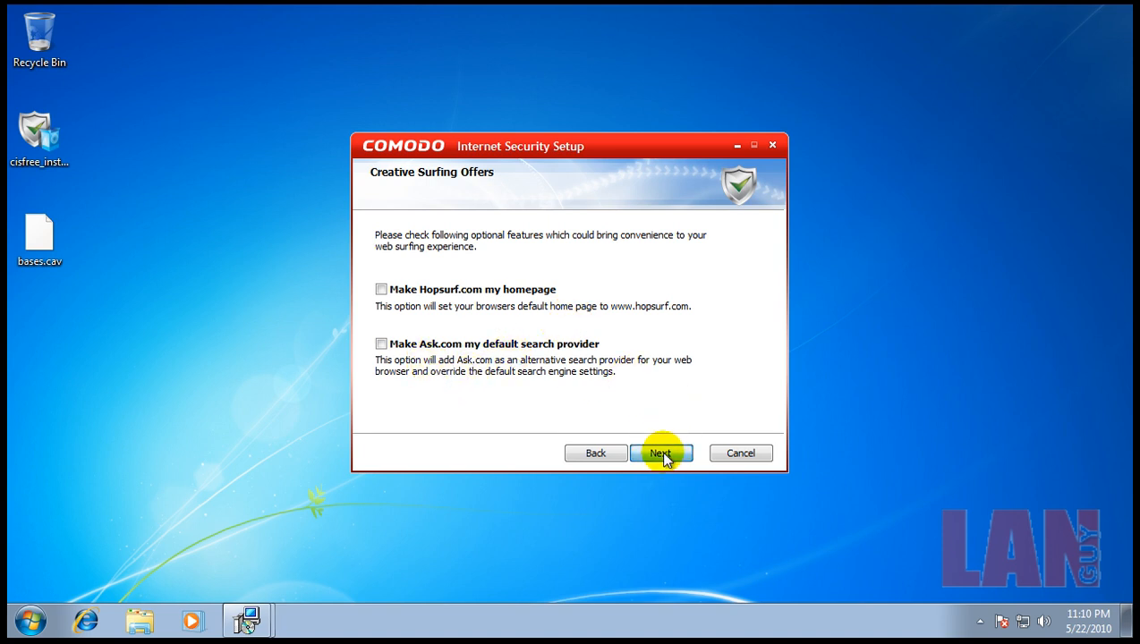
pyautogui.click(661, 453)
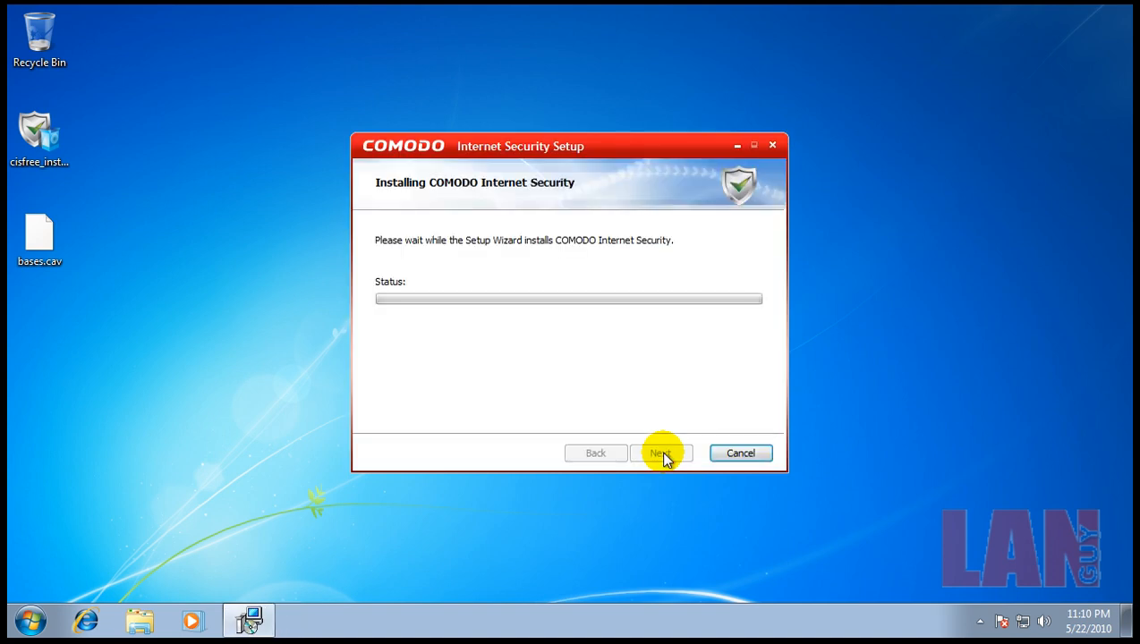
pyautogui.moveTo(565, 389)
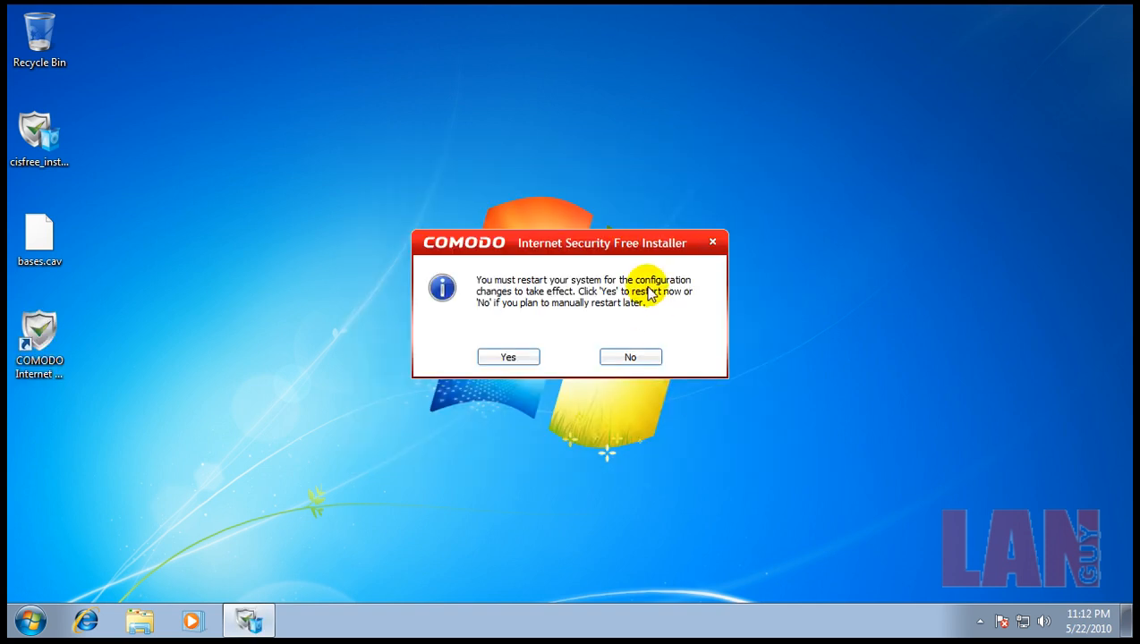
pyautogui.moveTo(624, 340)
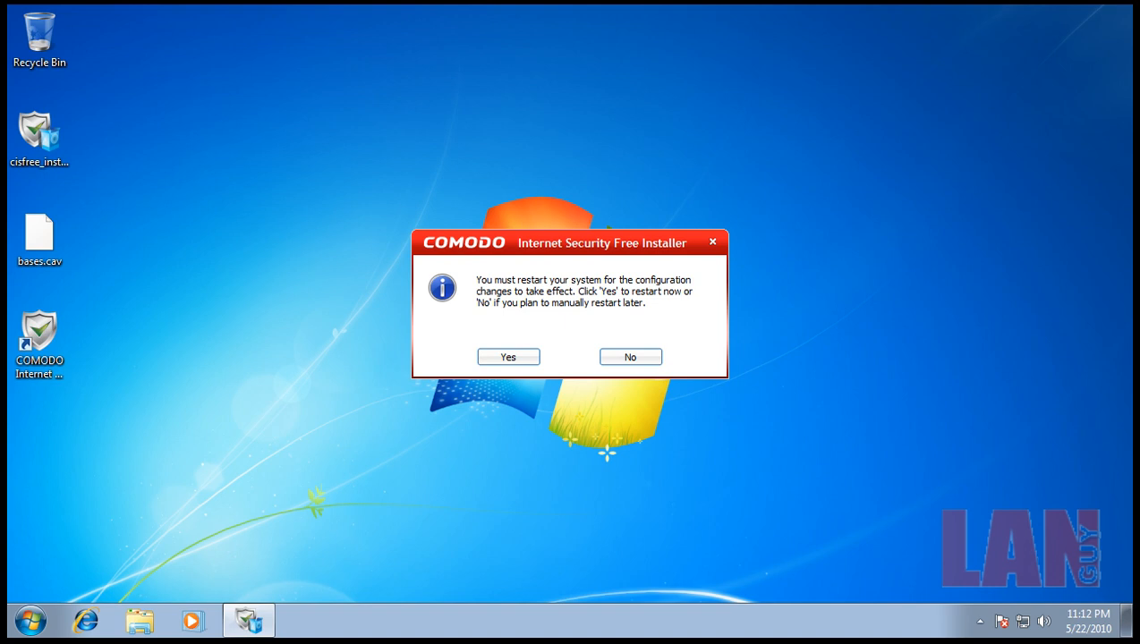
# Step: Accept the prompt to restart Windows now so COMODO's changes take effect
pyautogui.click(630, 356)
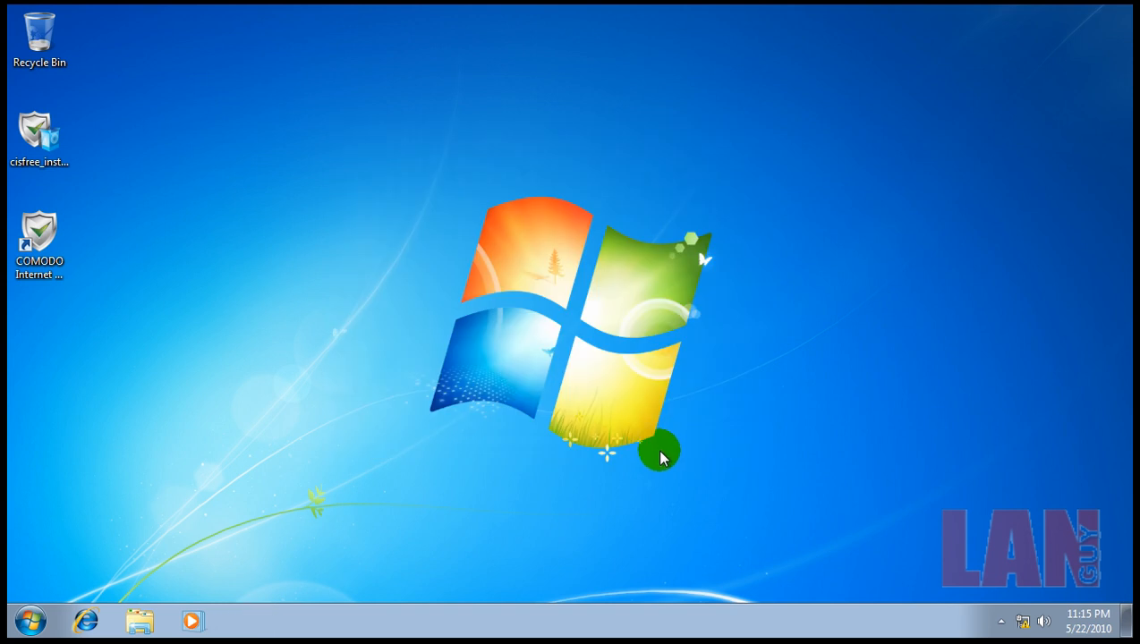
pyautogui.moveTo(1027, 558)
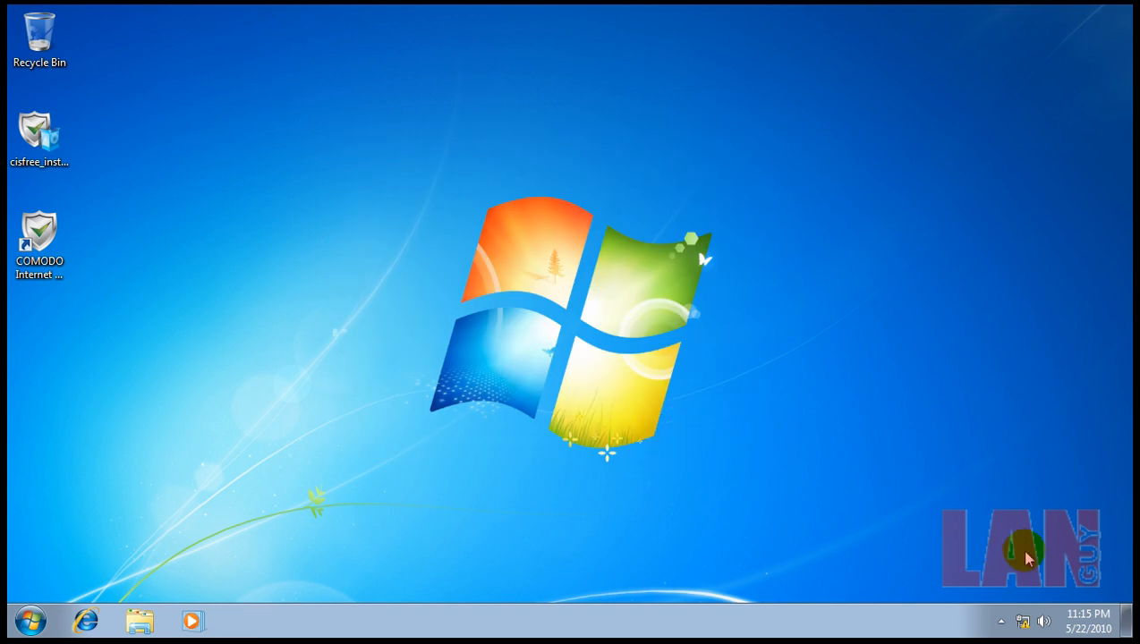
# Step: Keep the default name for the newly detected private network and confirm it
pyautogui.click(1001, 621)
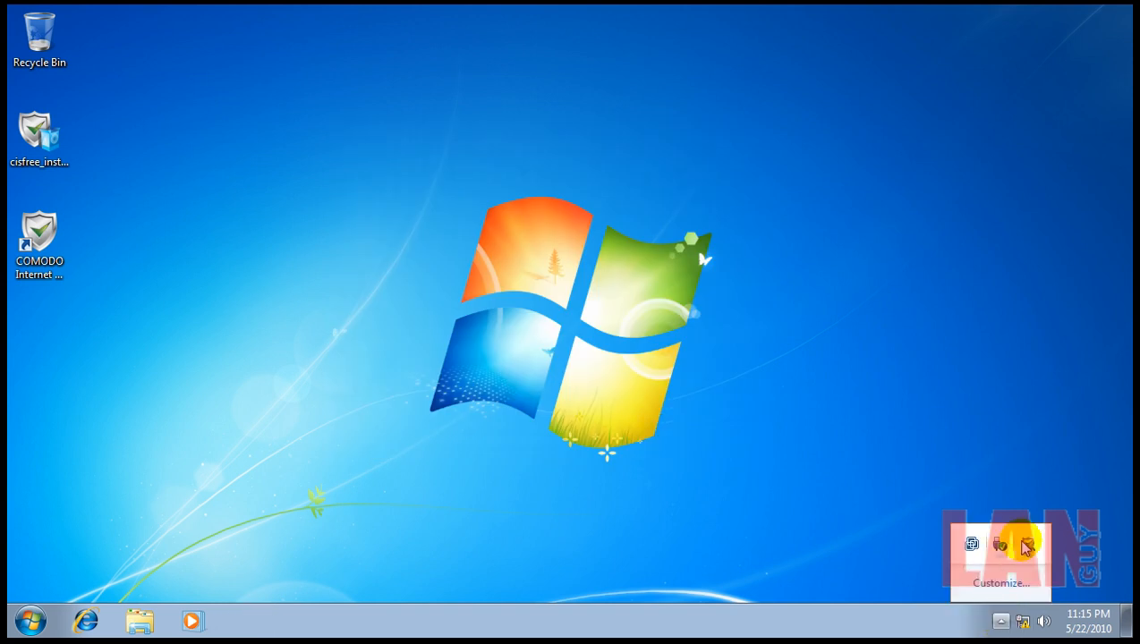
pyautogui.moveTo(657, 152)
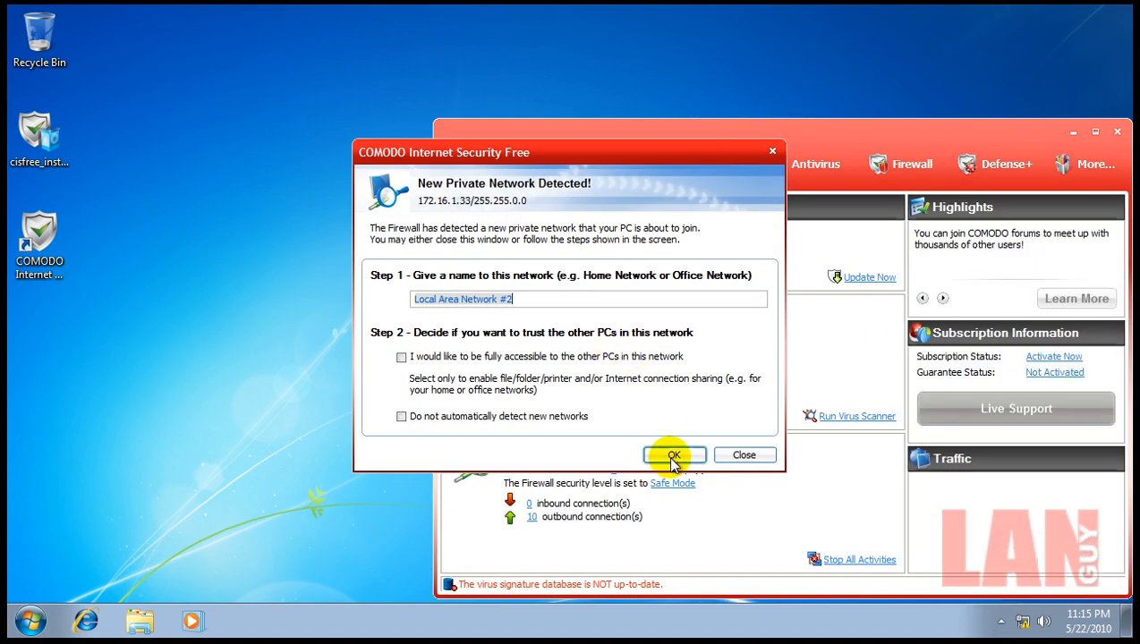
pyautogui.click(673, 455)
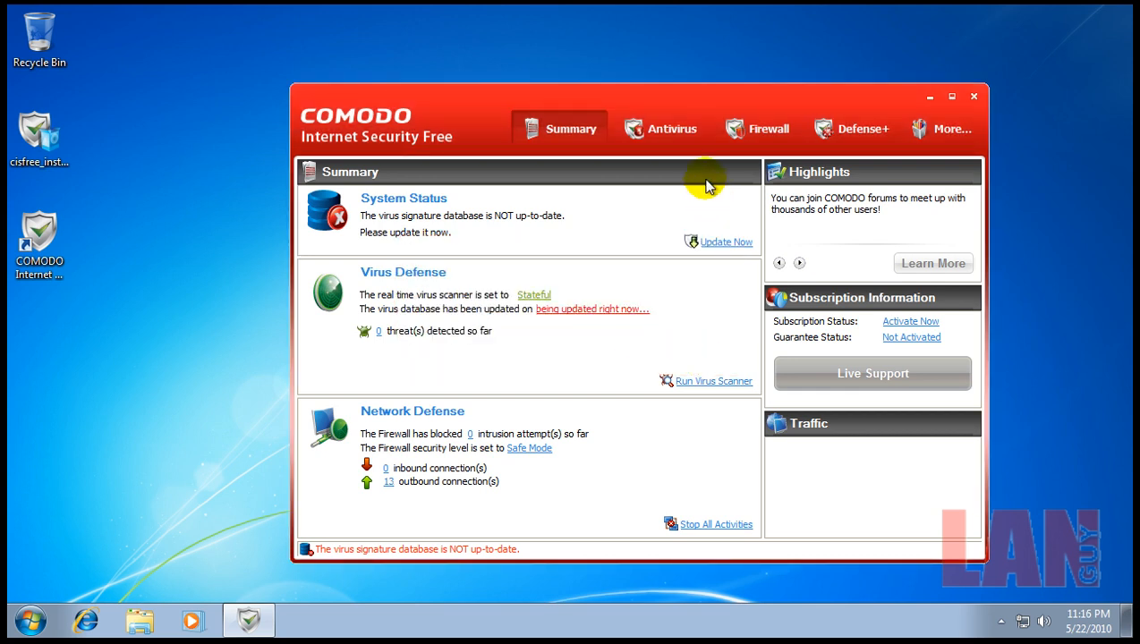
# Step: Check antivirus, Defense+ and sandbox levels in the COMODO tray menu, then close COMODO's window
pyautogui.click(1000, 620)
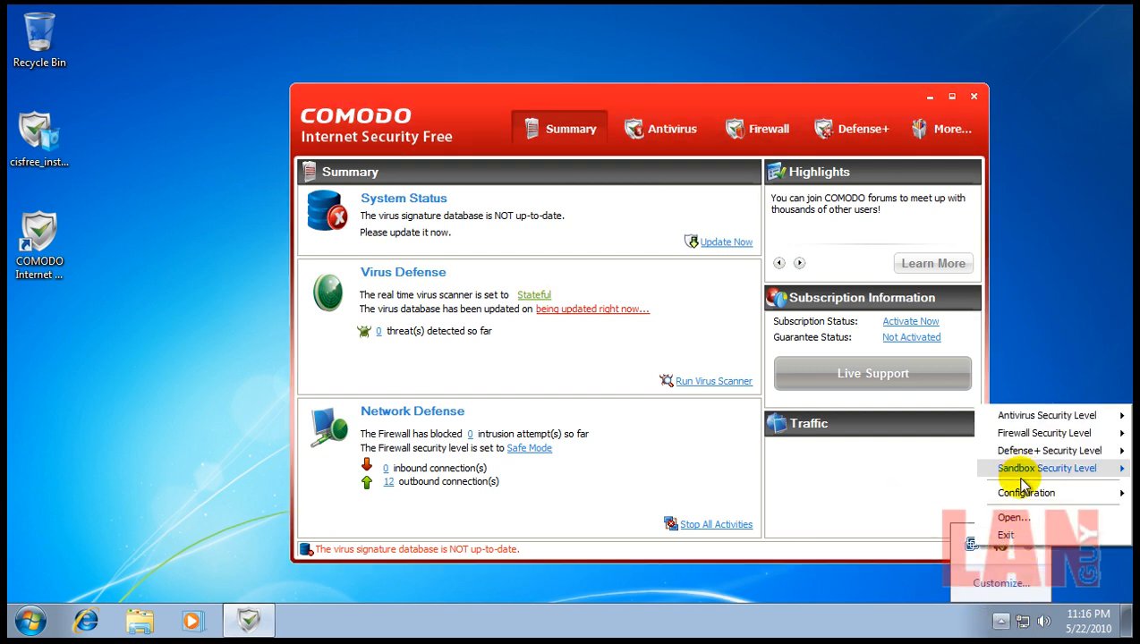
pyautogui.moveTo(1047, 468)
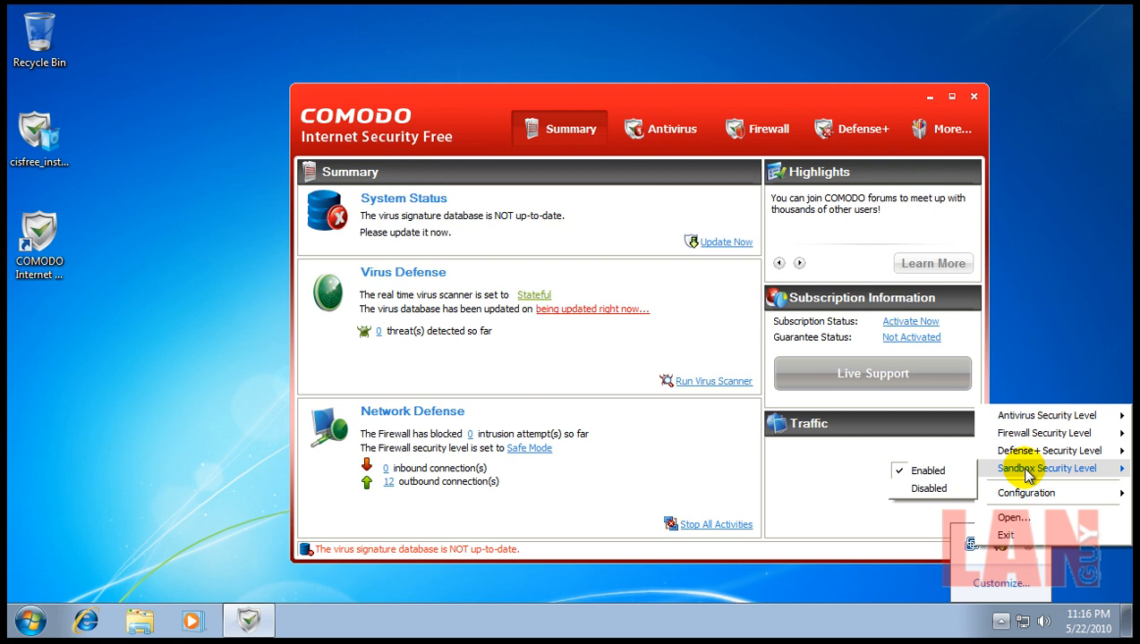
pyautogui.moveTo(1052, 451)
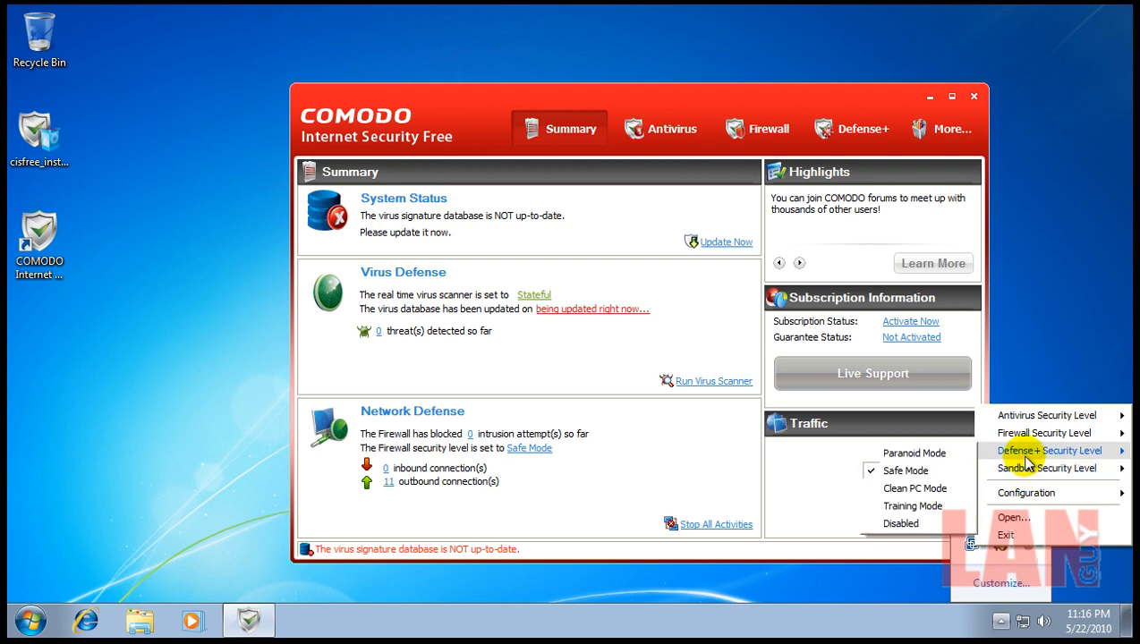
pyautogui.moveTo(1047, 415)
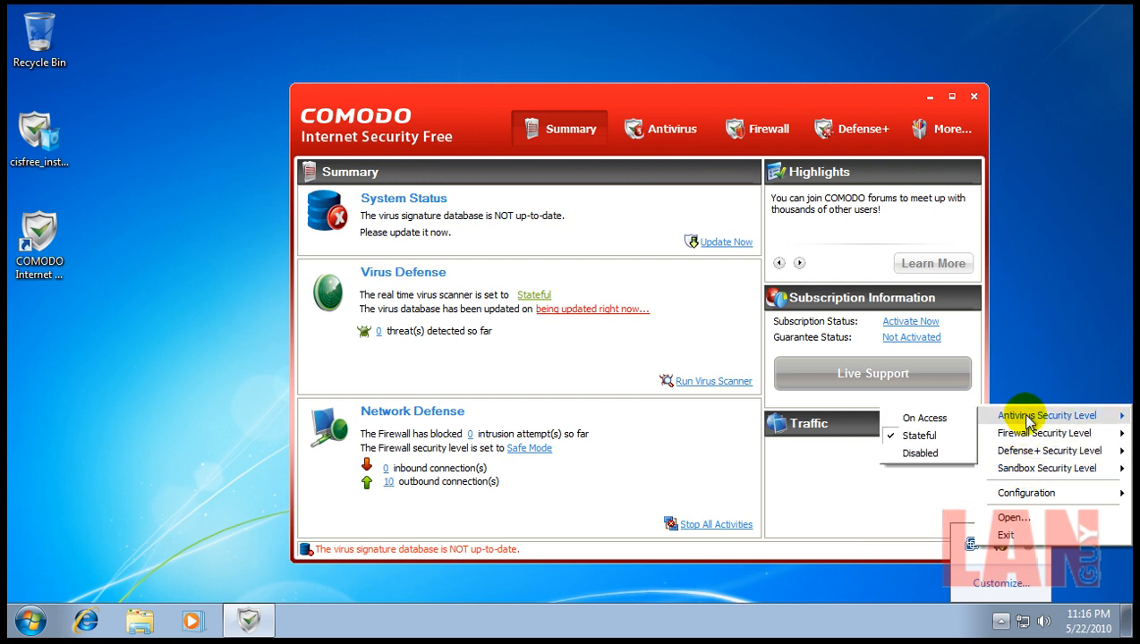
pyautogui.moveTo(1048, 450)
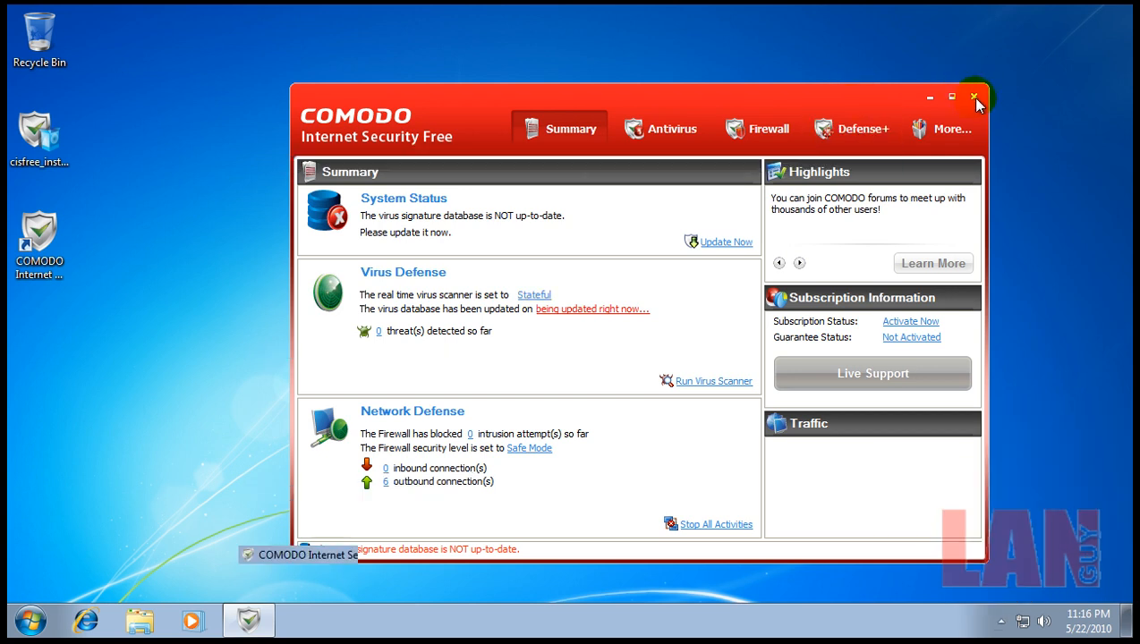
pyautogui.click(973, 98)
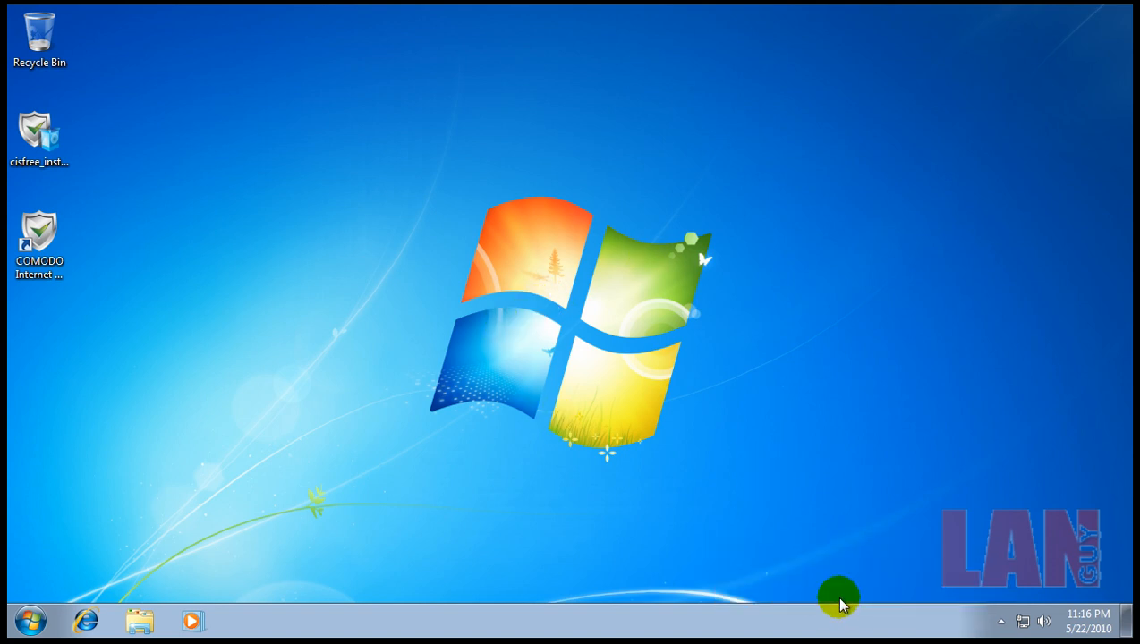
pyautogui.moveTo(133, 340)
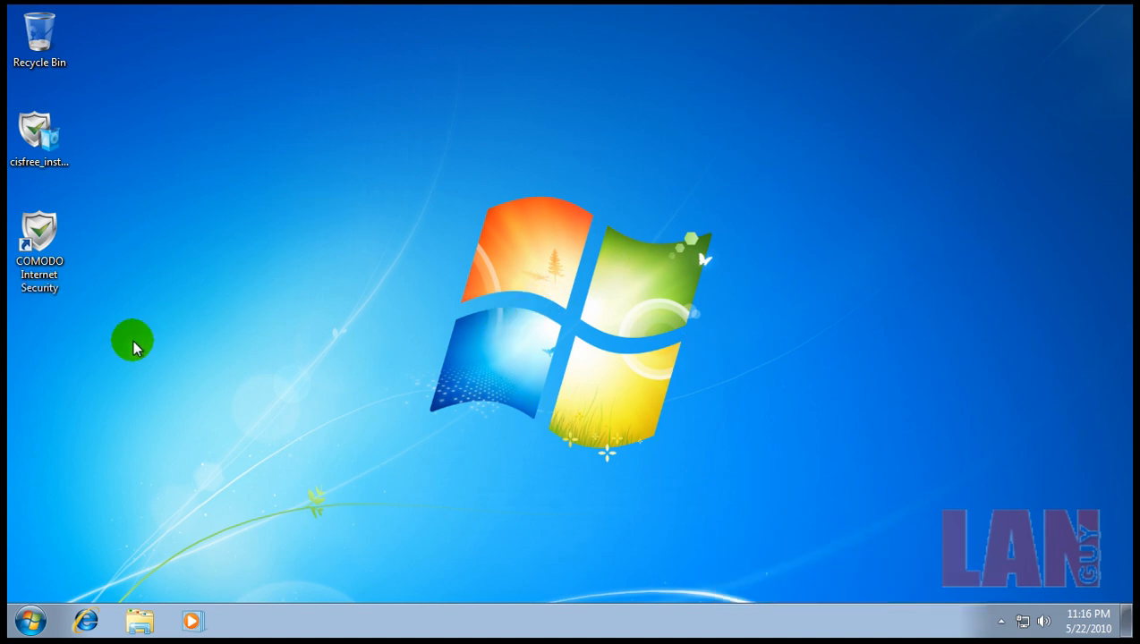
pyautogui.moveTo(231, 409)
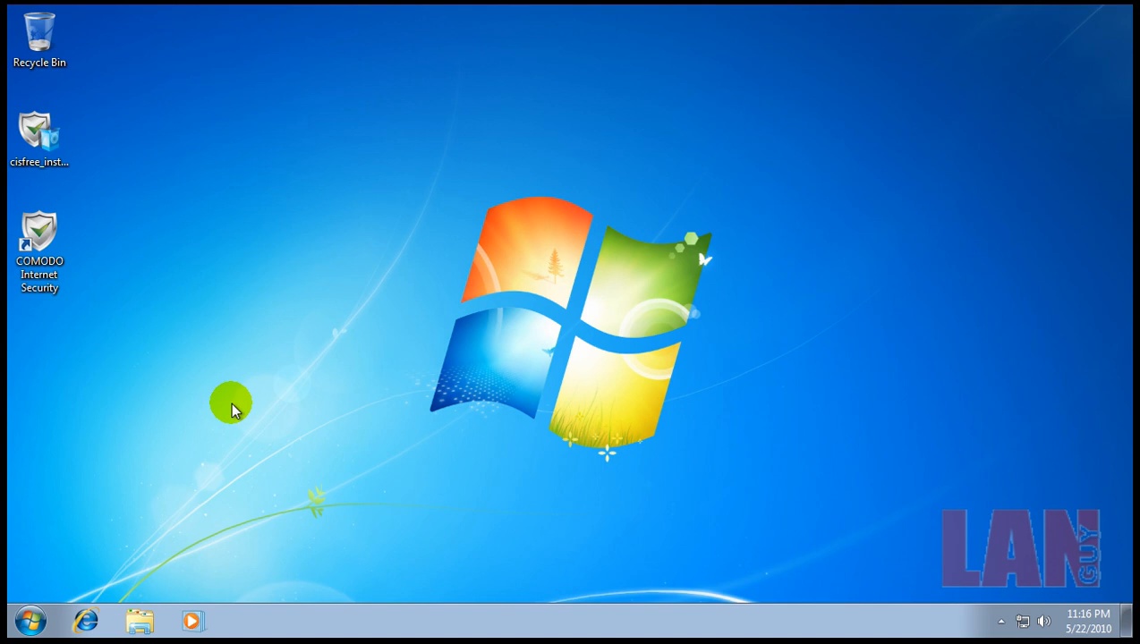
pyautogui.moveTo(186, 403)
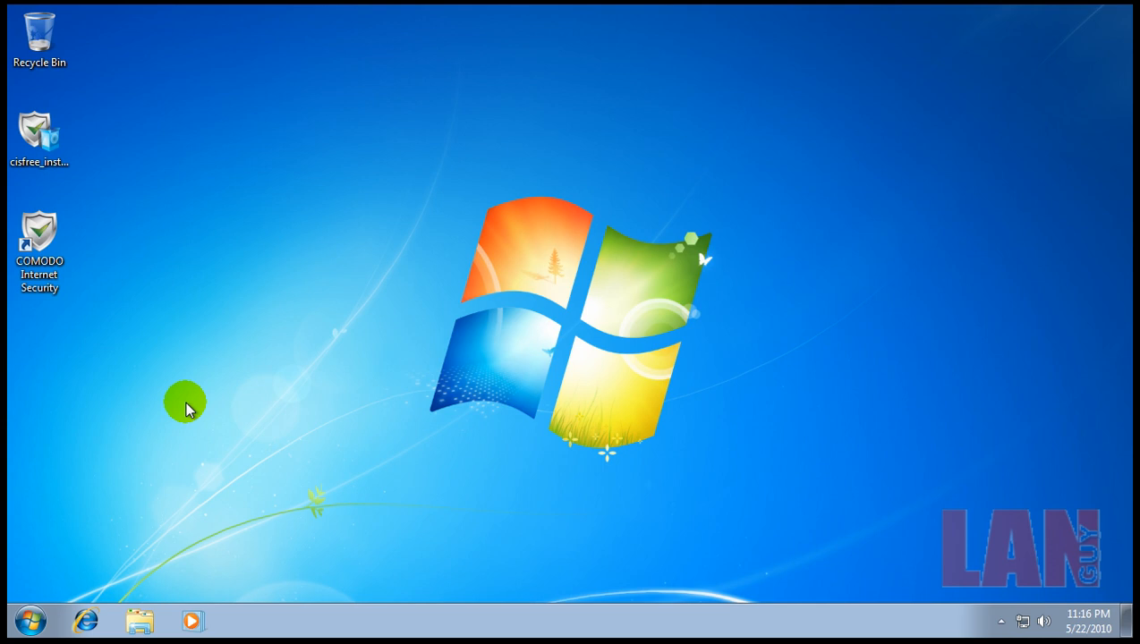
pyautogui.moveTo(182, 411)
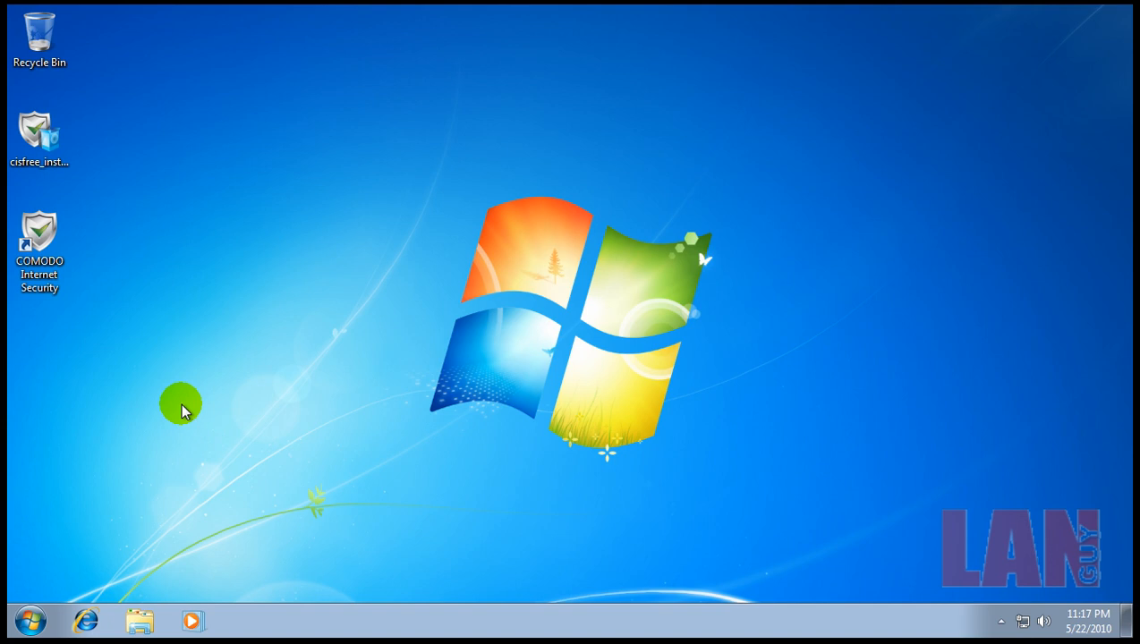
pyautogui.moveTo(186, 445)
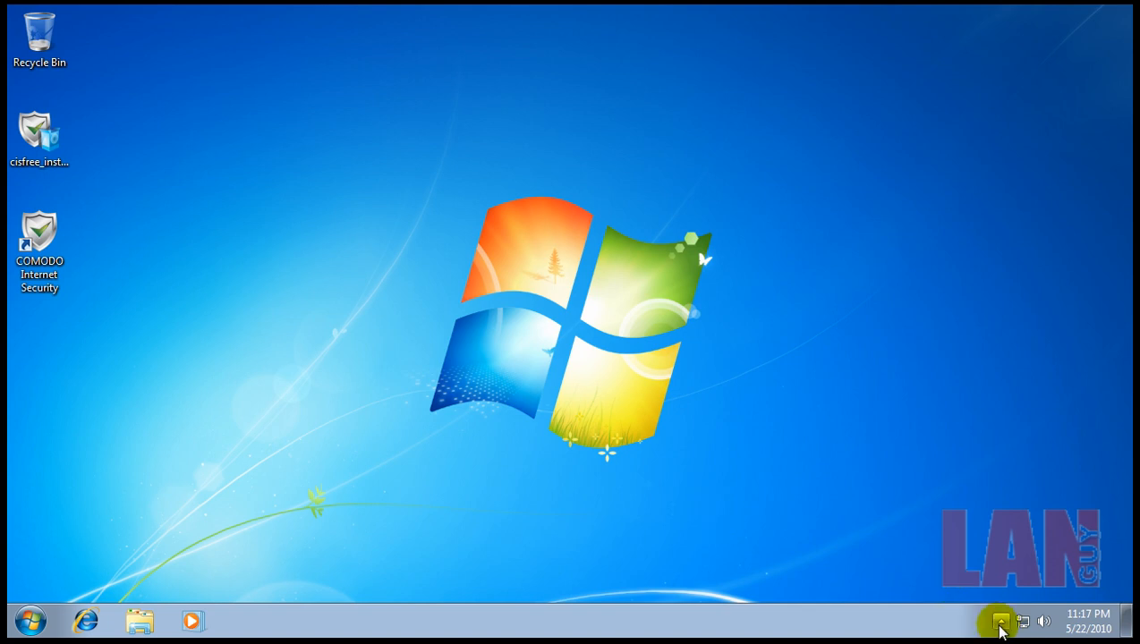
# Step: Reopen COMODO from the tray to confirm the virus database updated, then close it
pyautogui.click(1001, 621)
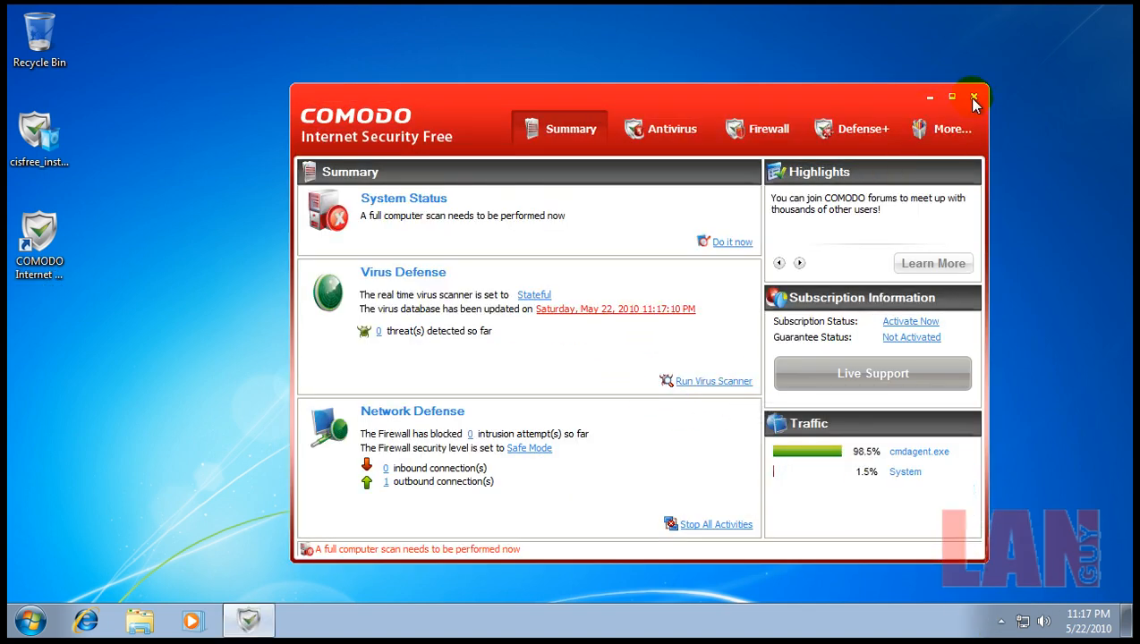
pyautogui.click(973, 97)
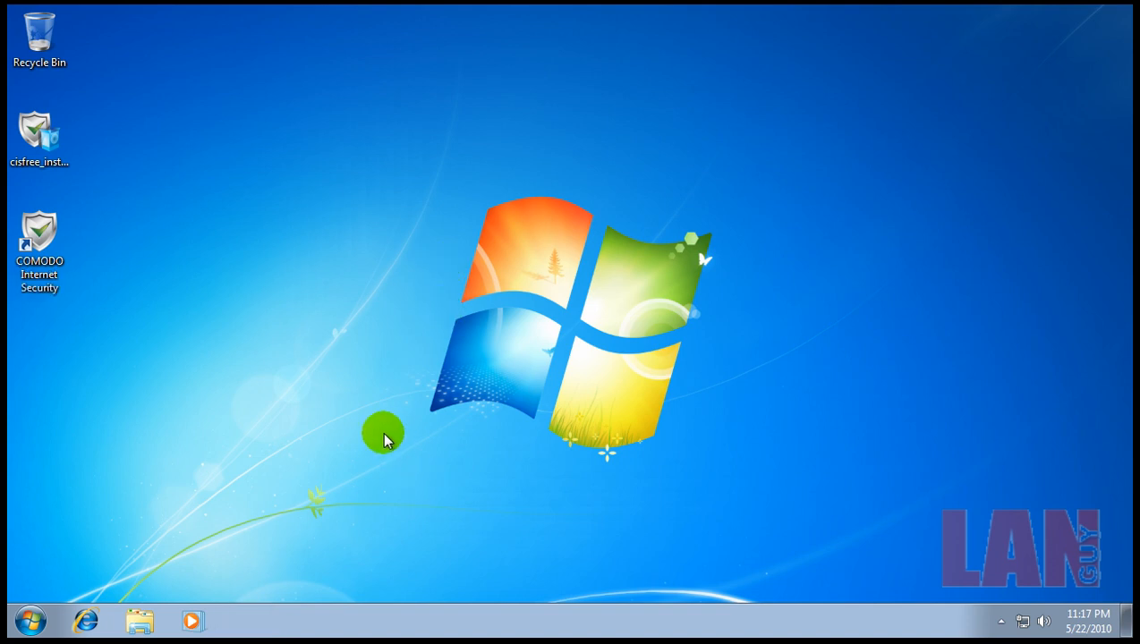
pyautogui.moveTo(344, 435)
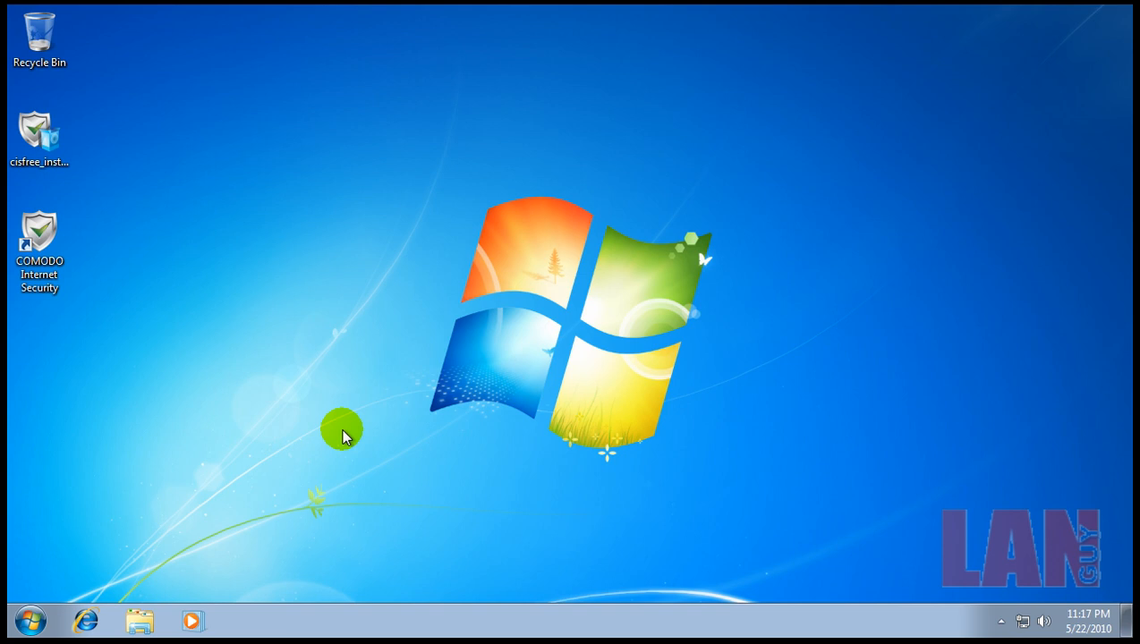
pyautogui.moveTo(163, 510)
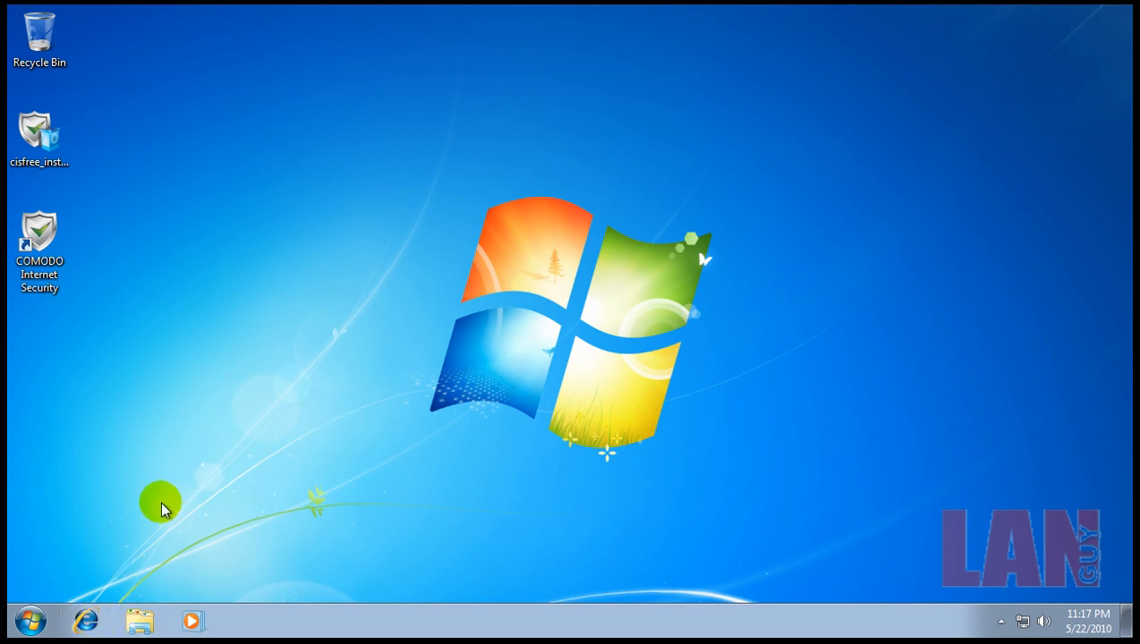
pyautogui.moveTo(364, 469)
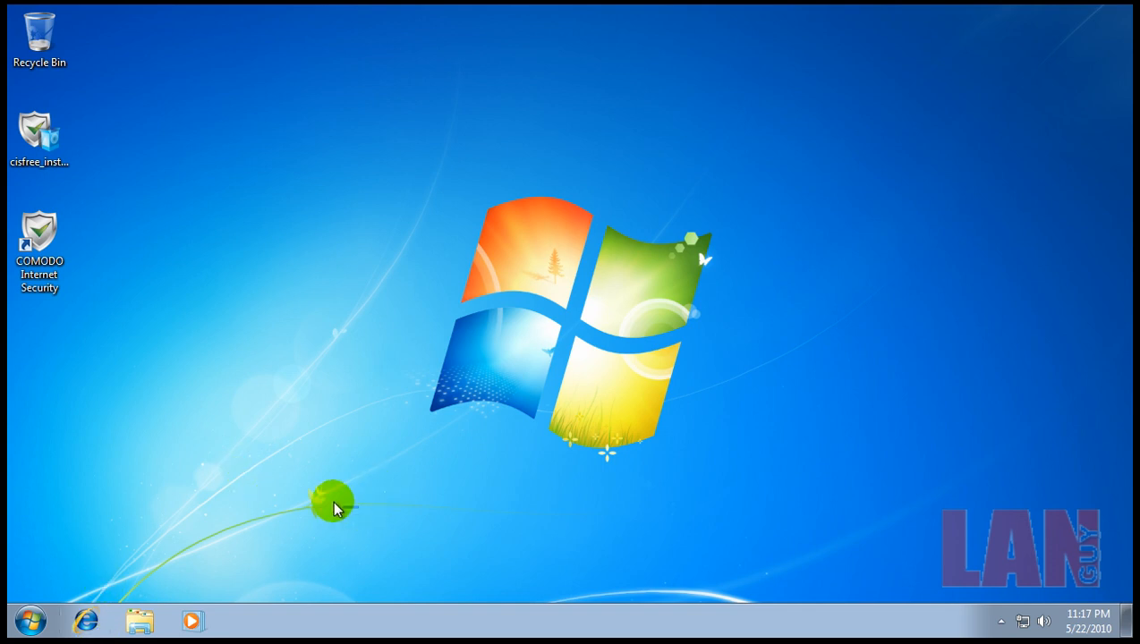
pyautogui.moveTo(341, 515)
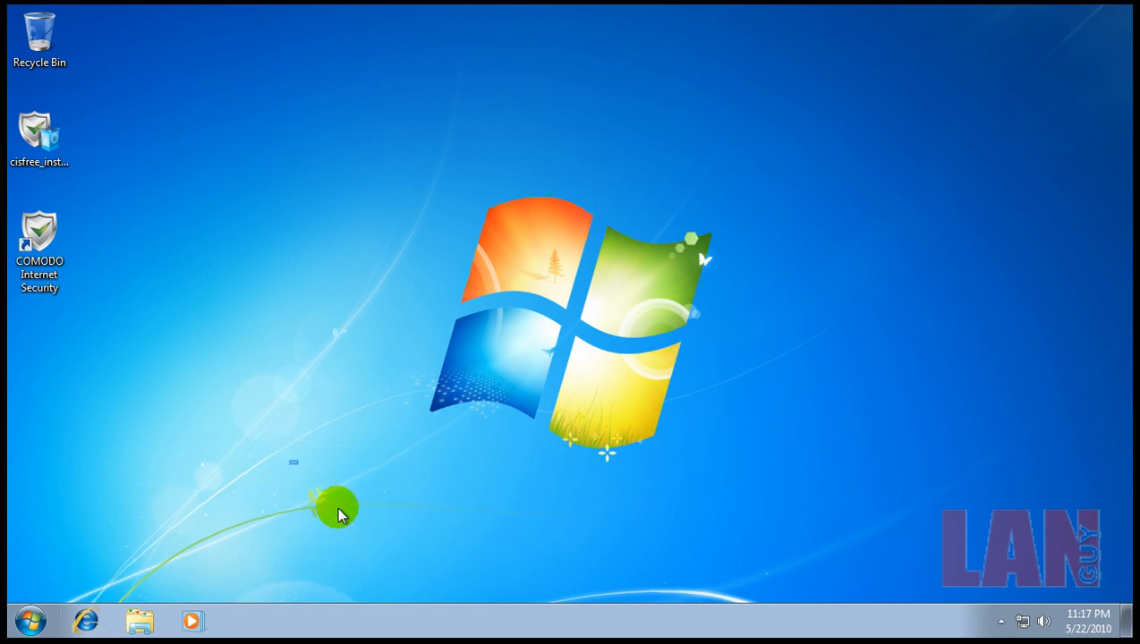
pyautogui.moveTo(394, 553)
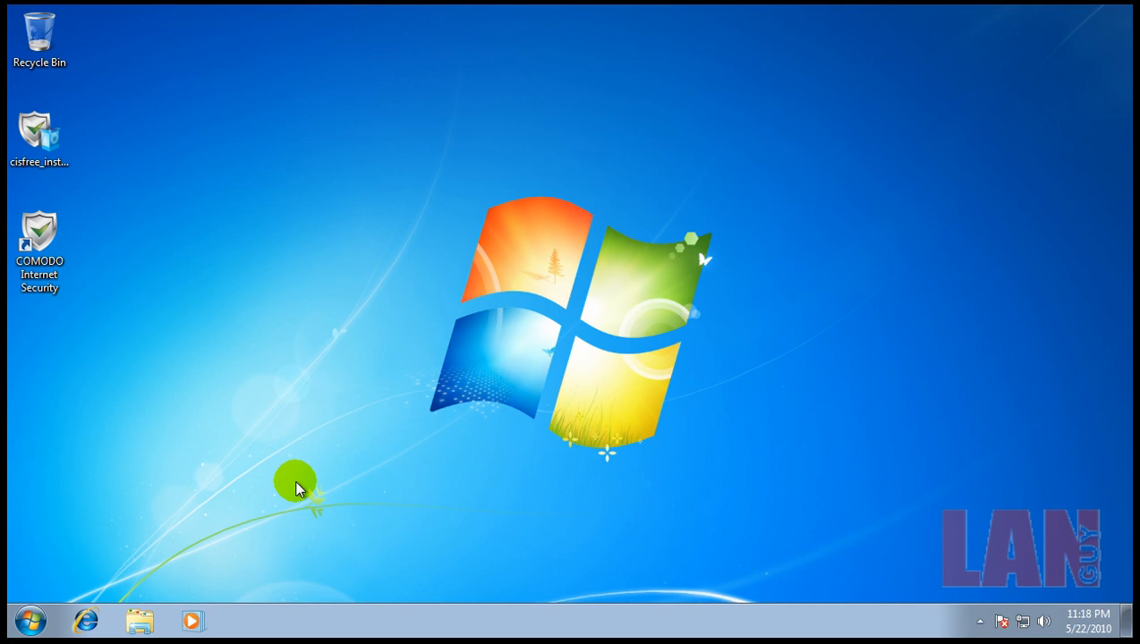
pyautogui.moveTo(87, 620)
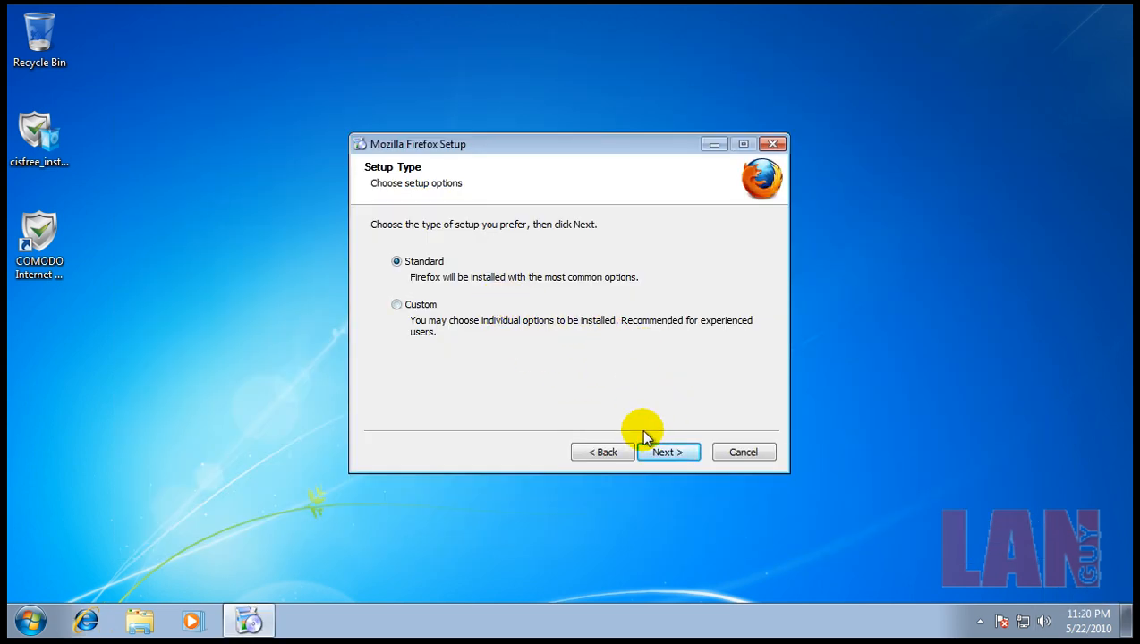
# Step: Install Firefox with the Standard setup type into C:\Program Files\Mozilla Firefox and finish the wizard
pyautogui.click(667, 452)
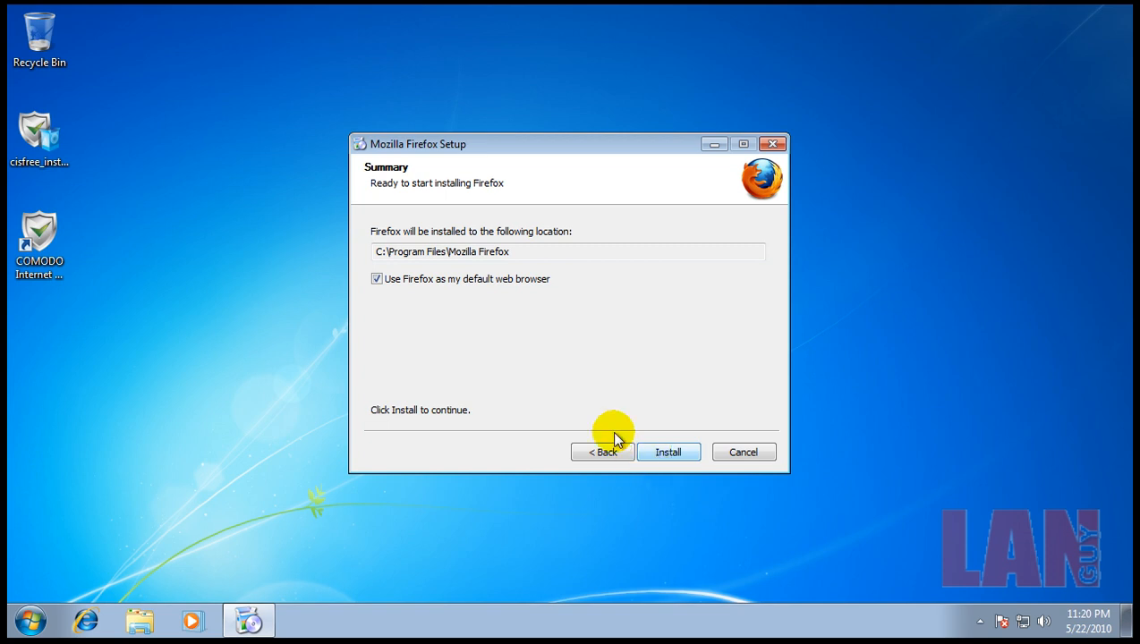
pyautogui.click(667, 452)
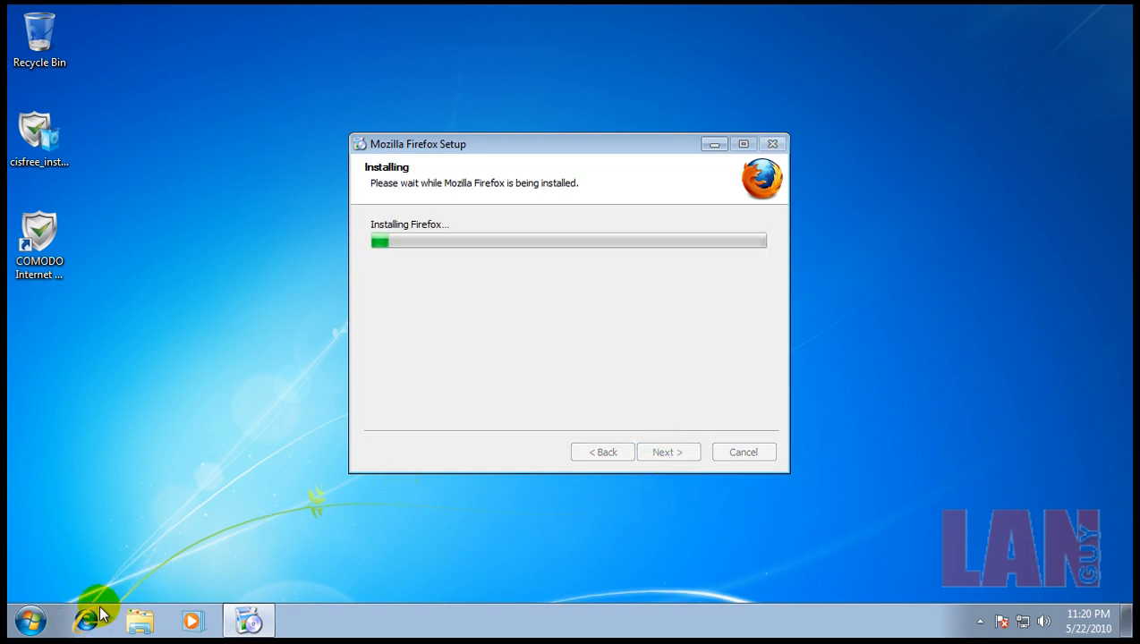
pyautogui.moveTo(607, 194)
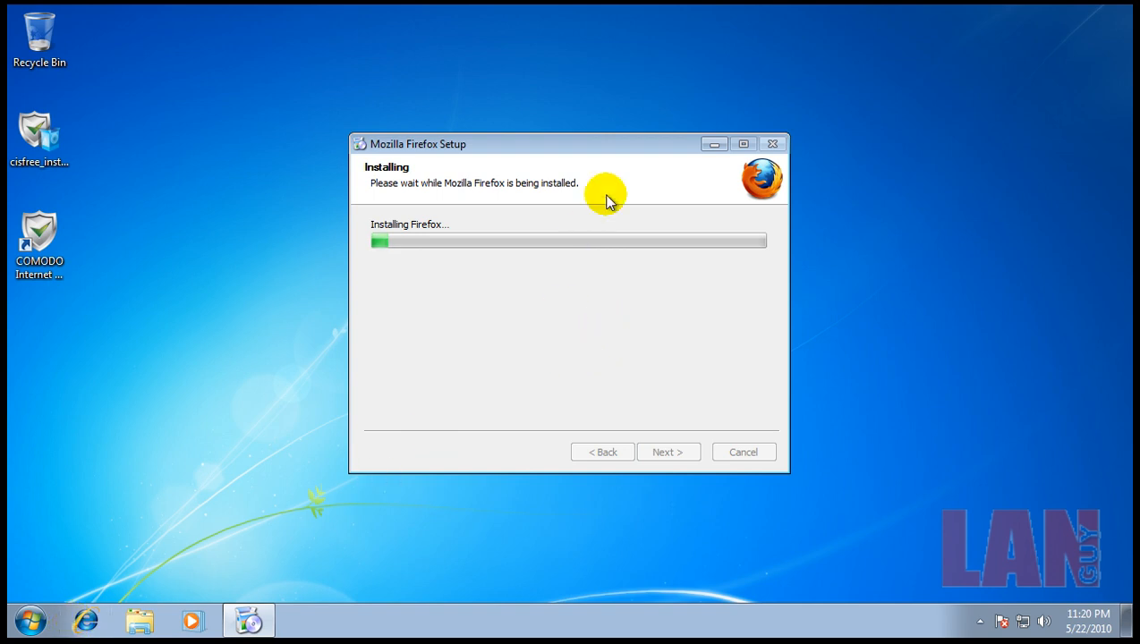
pyautogui.moveTo(617, 164)
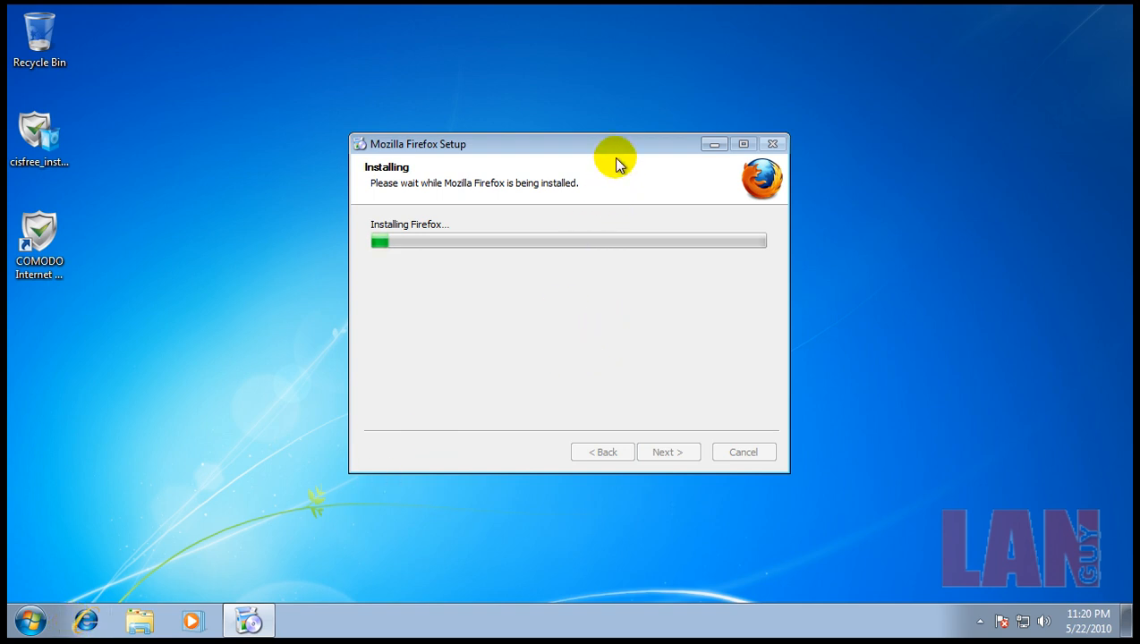
pyautogui.moveTo(982, 604)
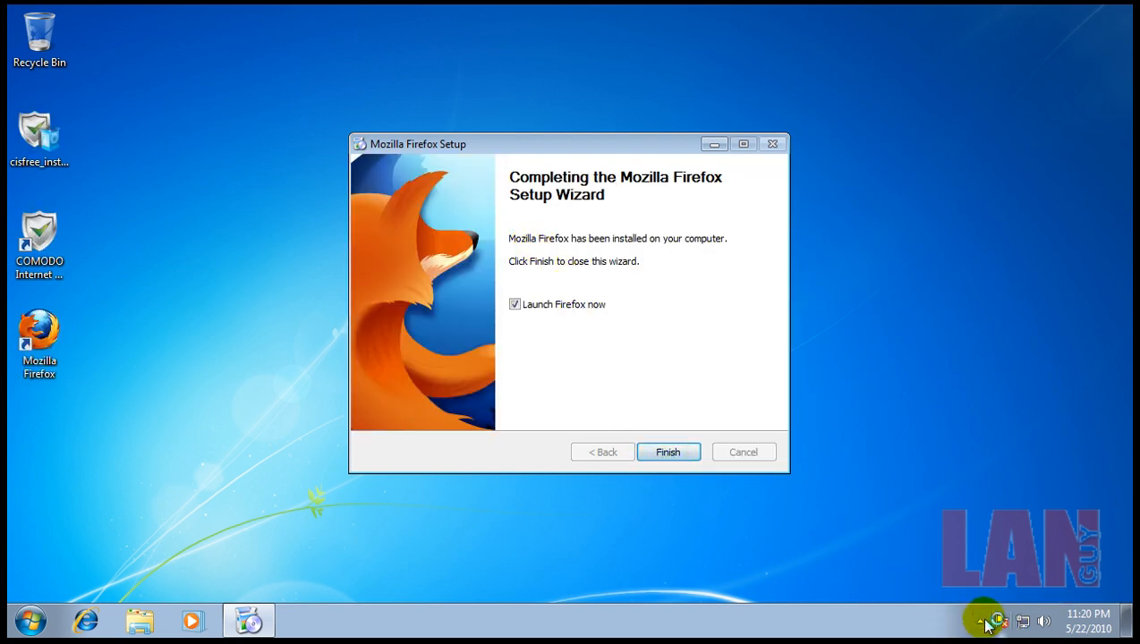
pyautogui.click(981, 620)
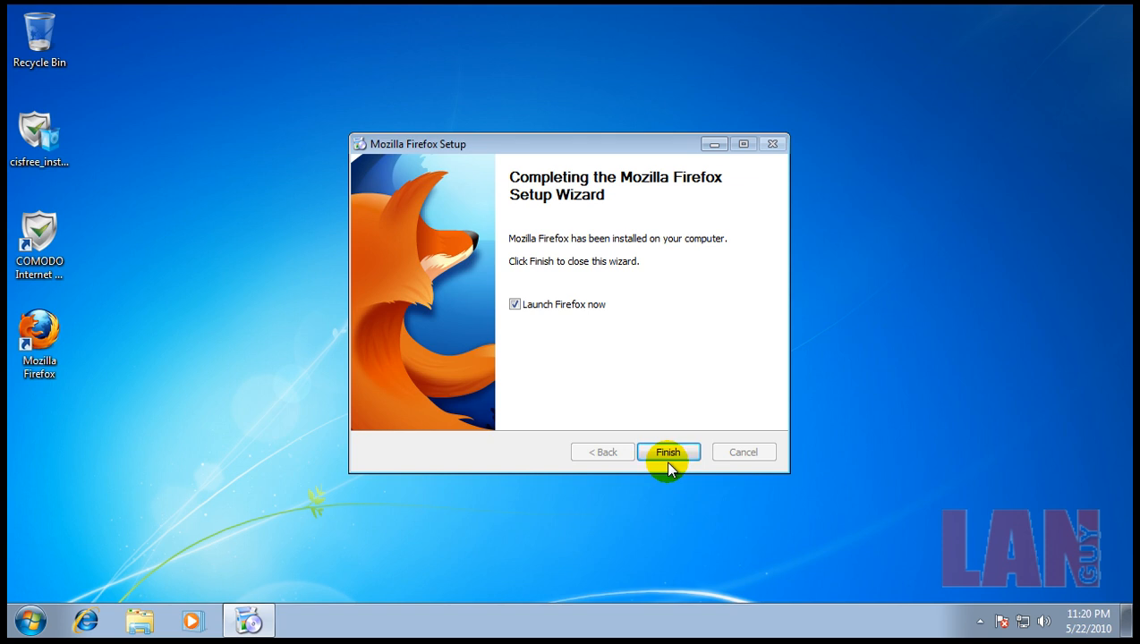
pyautogui.click(668, 452)
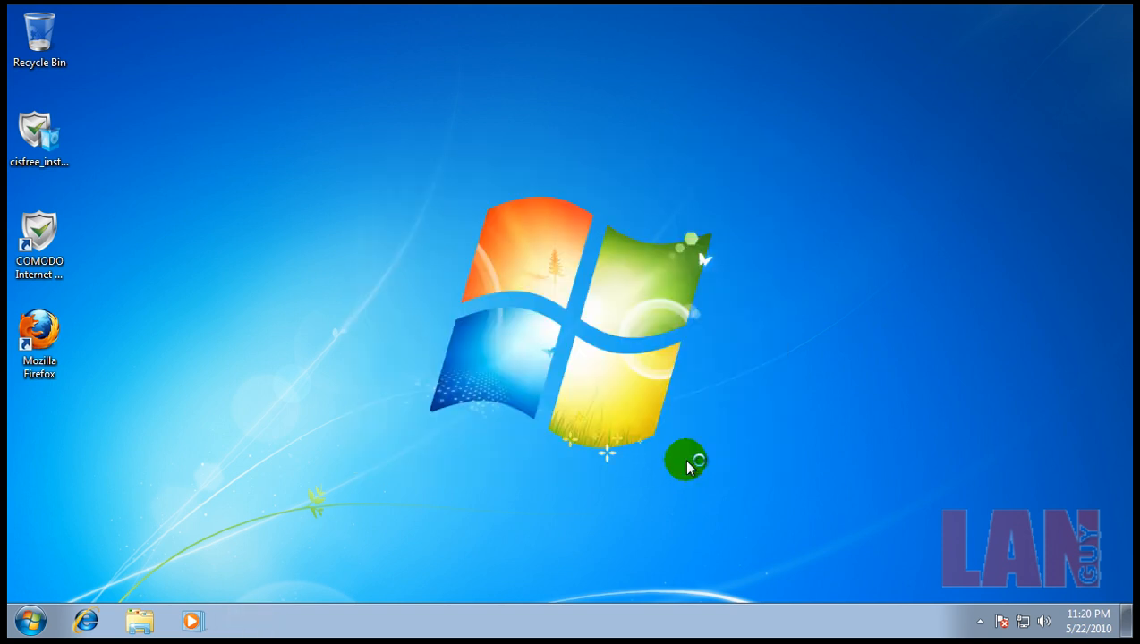
pyautogui.moveTo(1065, 512)
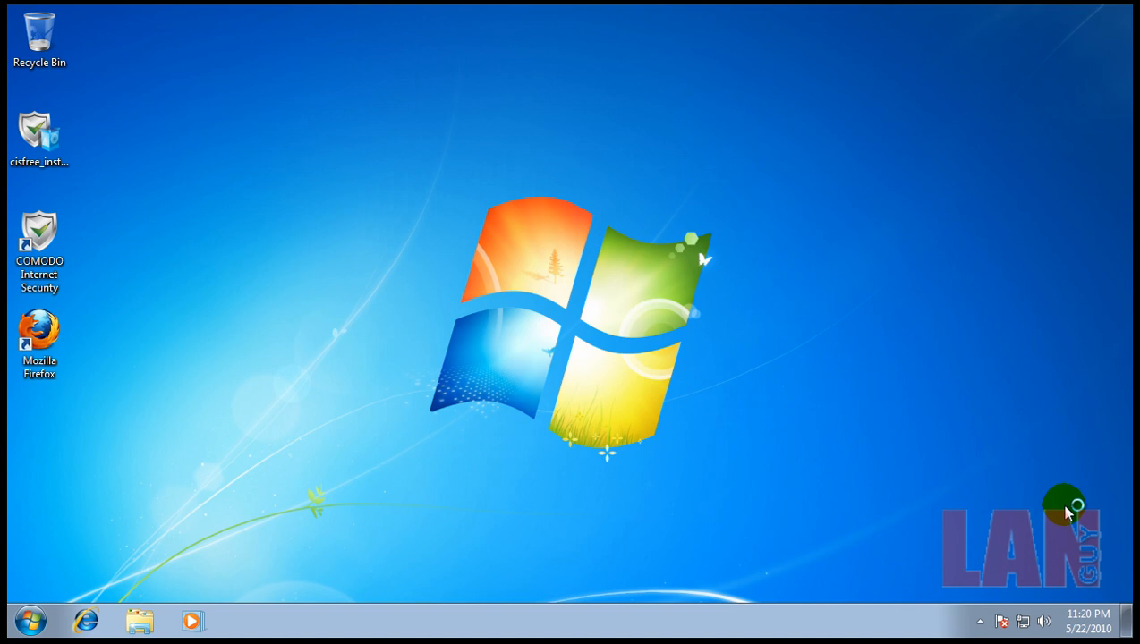
pyautogui.moveTo(1068, 509)
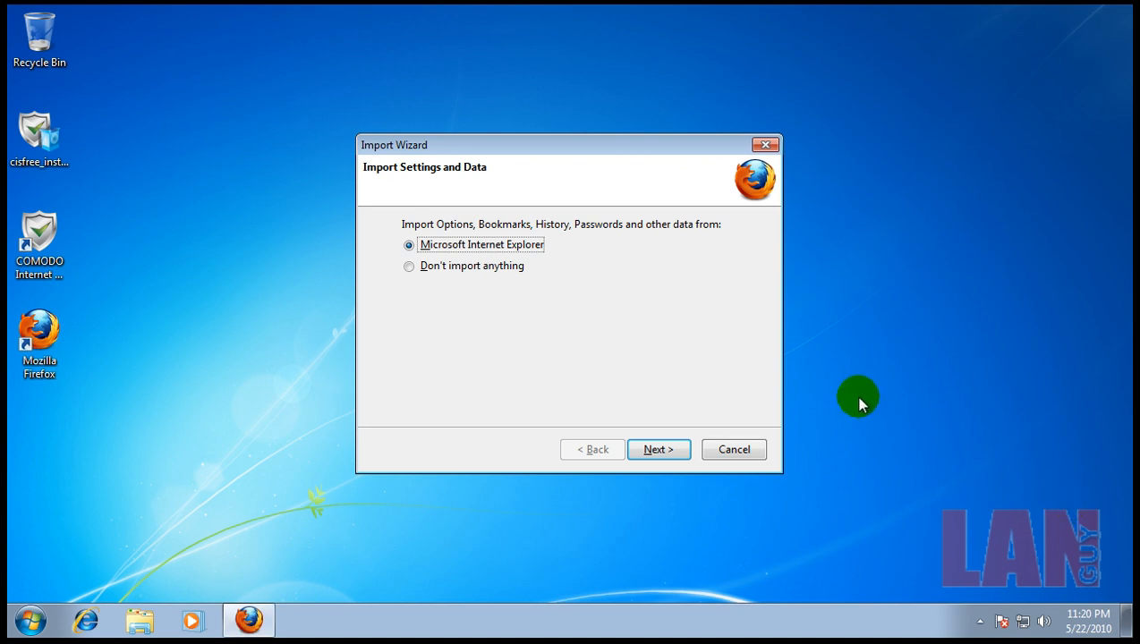
# Step: Skip importing Internet Explorer data and launch Firefox from its desktop shortcut
pyautogui.click(409, 265)
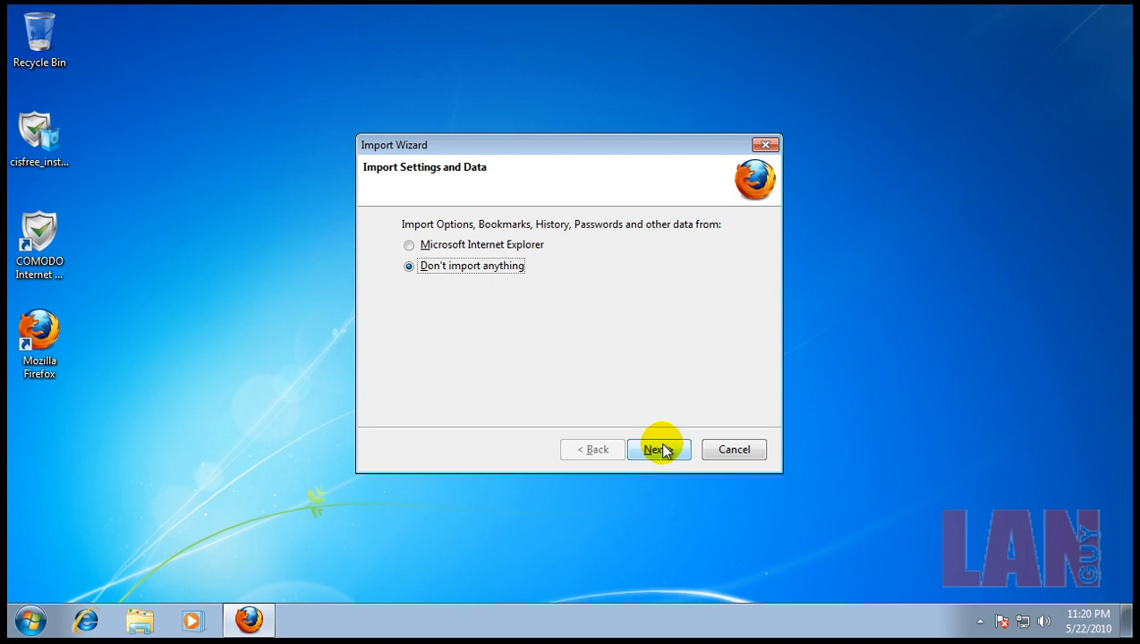
pyautogui.click(657, 450)
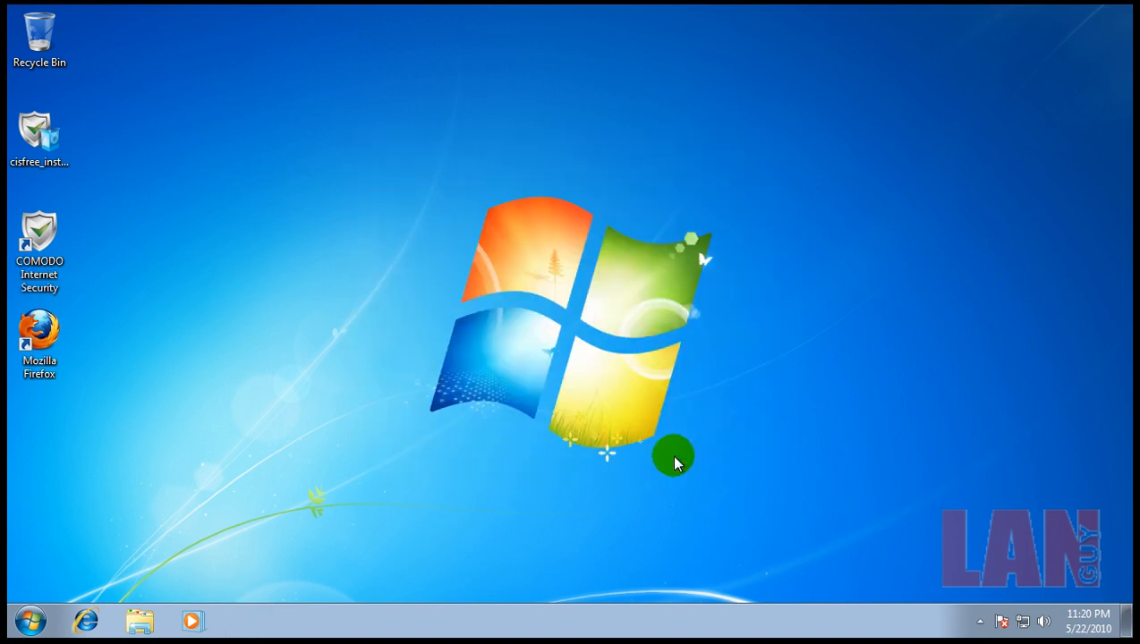
pyautogui.moveTo(573, 416)
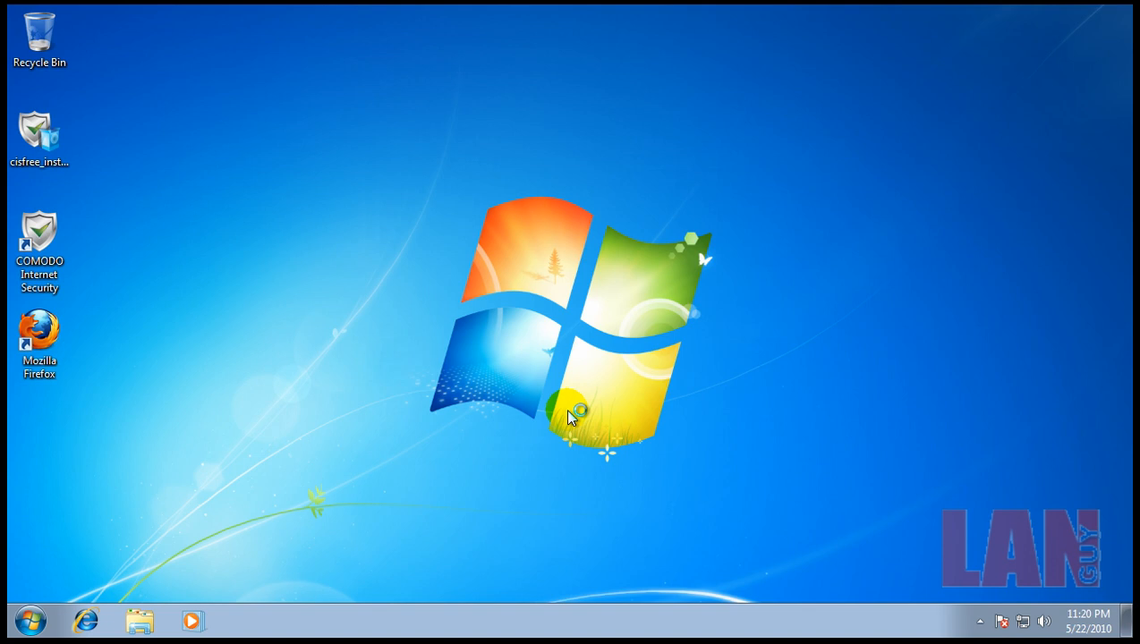
pyautogui.moveTo(913, 448)
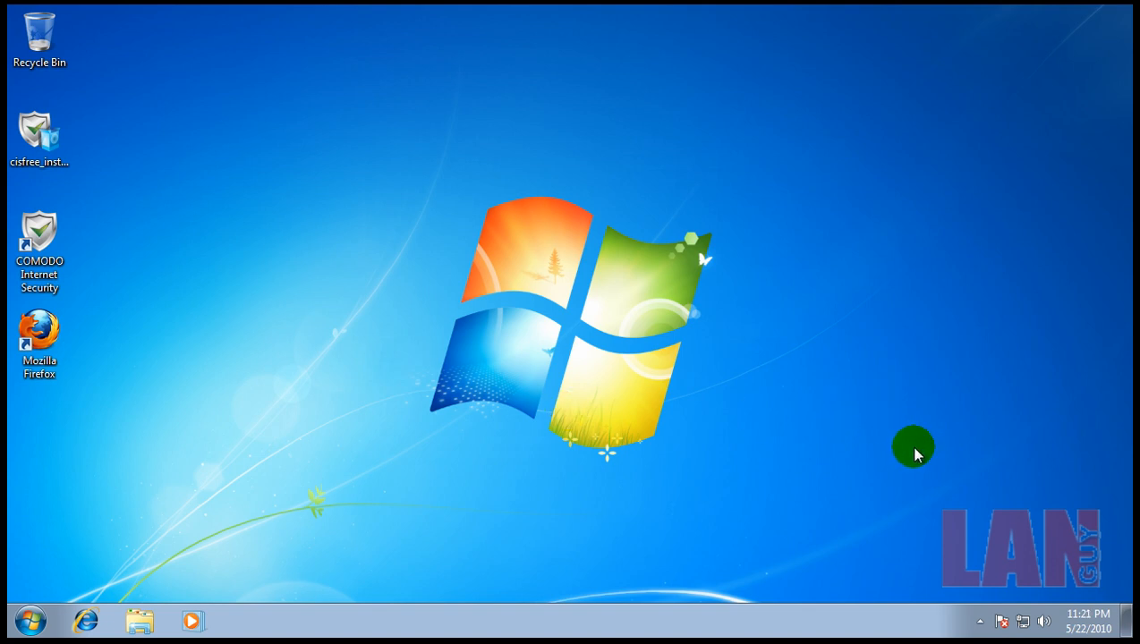
pyautogui.doubleClick(38, 345)
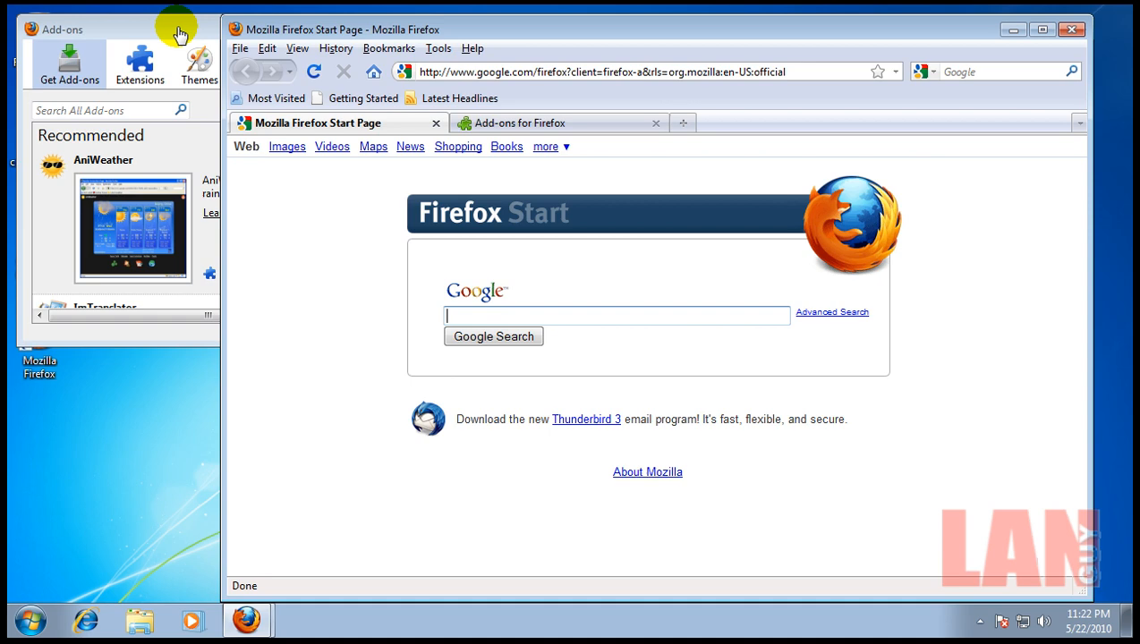
# Step: Bring up the Add-ons for Firefox website in the browser
pyautogui.click(439, 48)
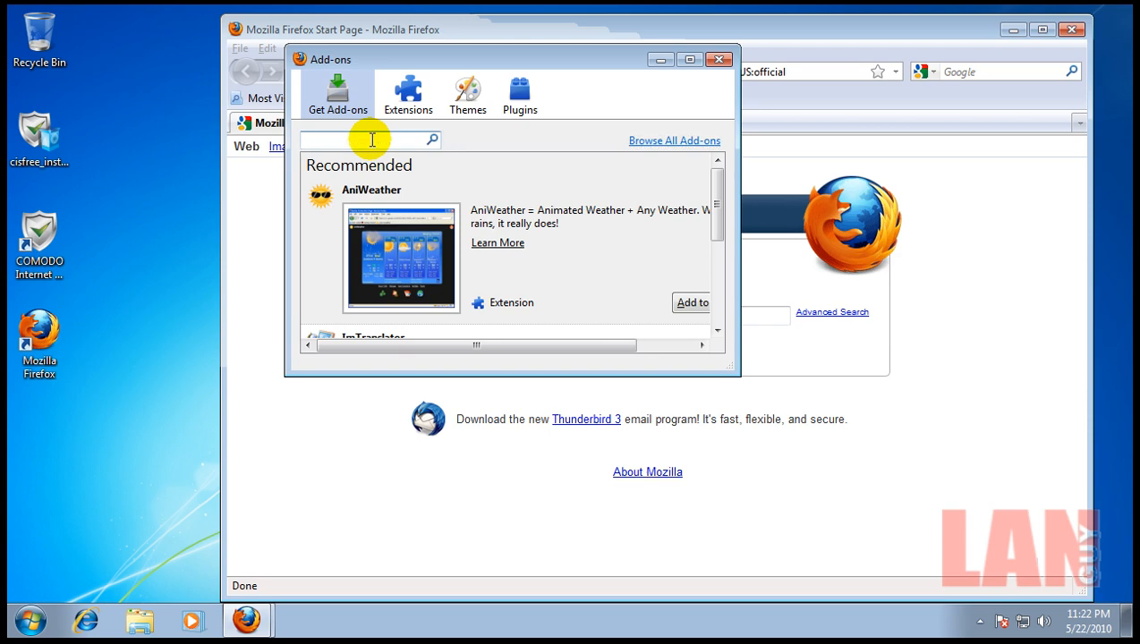
pyautogui.click(718, 60)
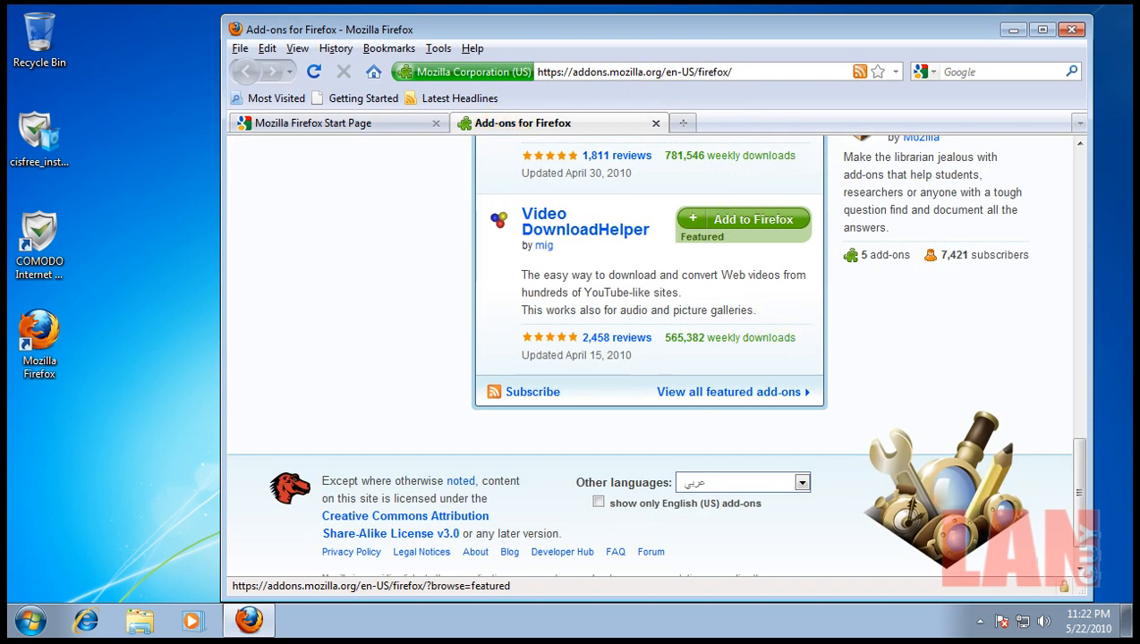
pyautogui.scroll(3)
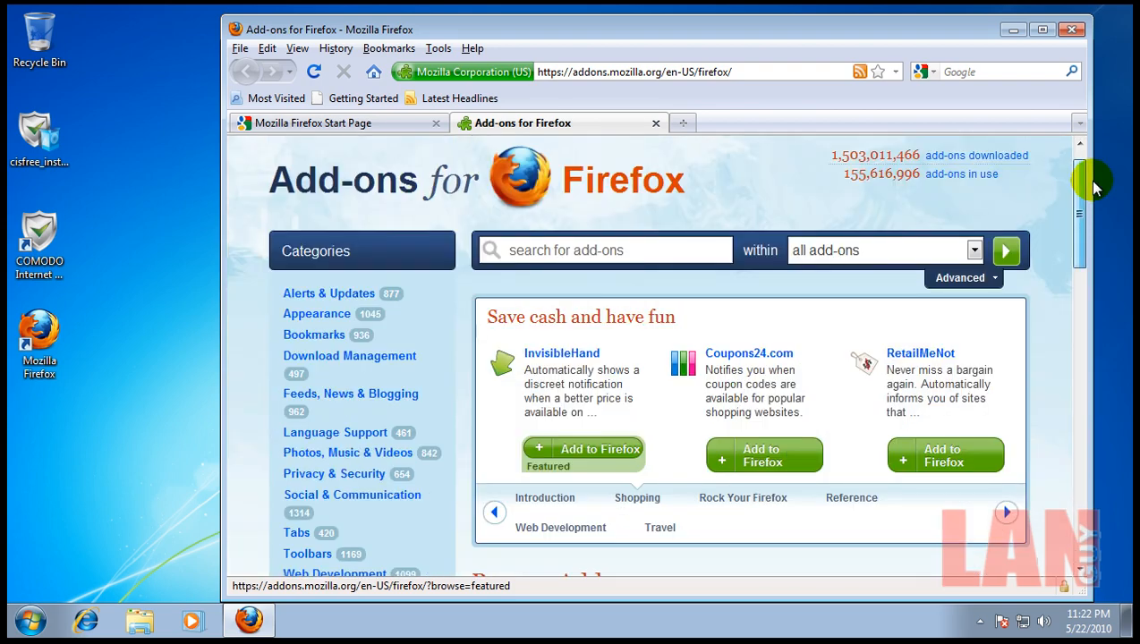
pyautogui.scroll(-3)
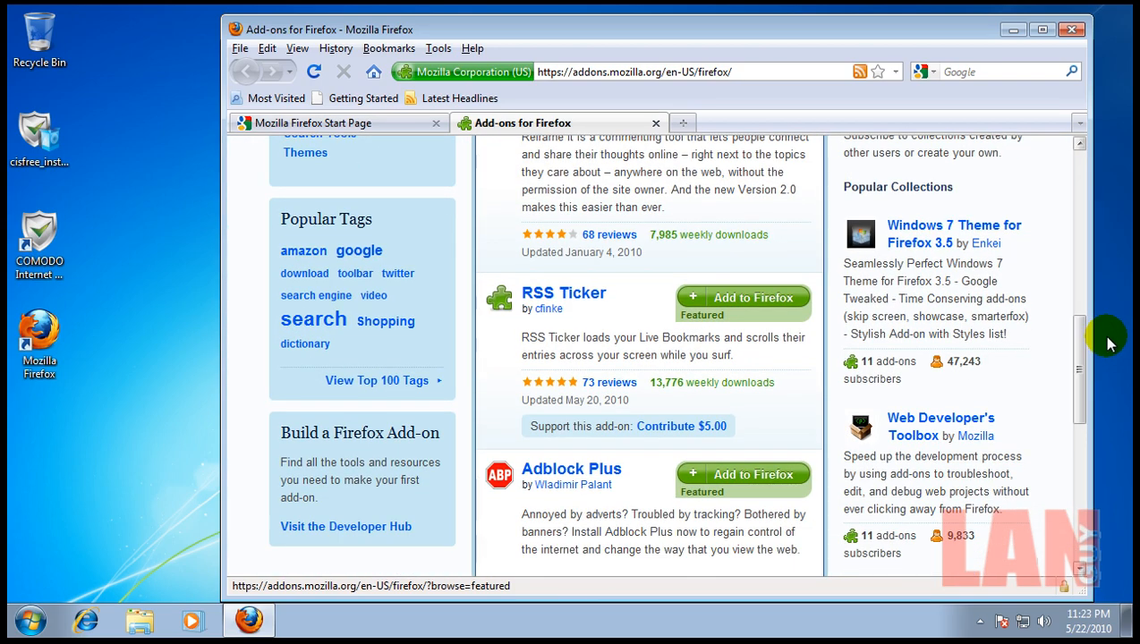
# Step: Open the Adblock Plus add-on page and choose Add to Firefox
pyautogui.click(571, 468)
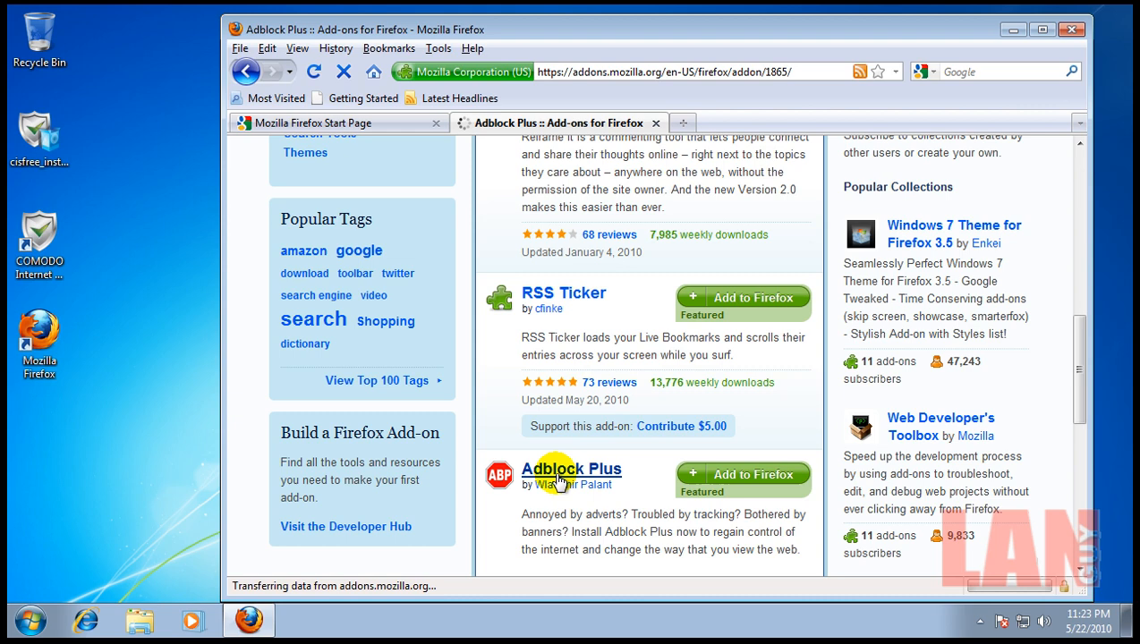
pyautogui.click(570, 468)
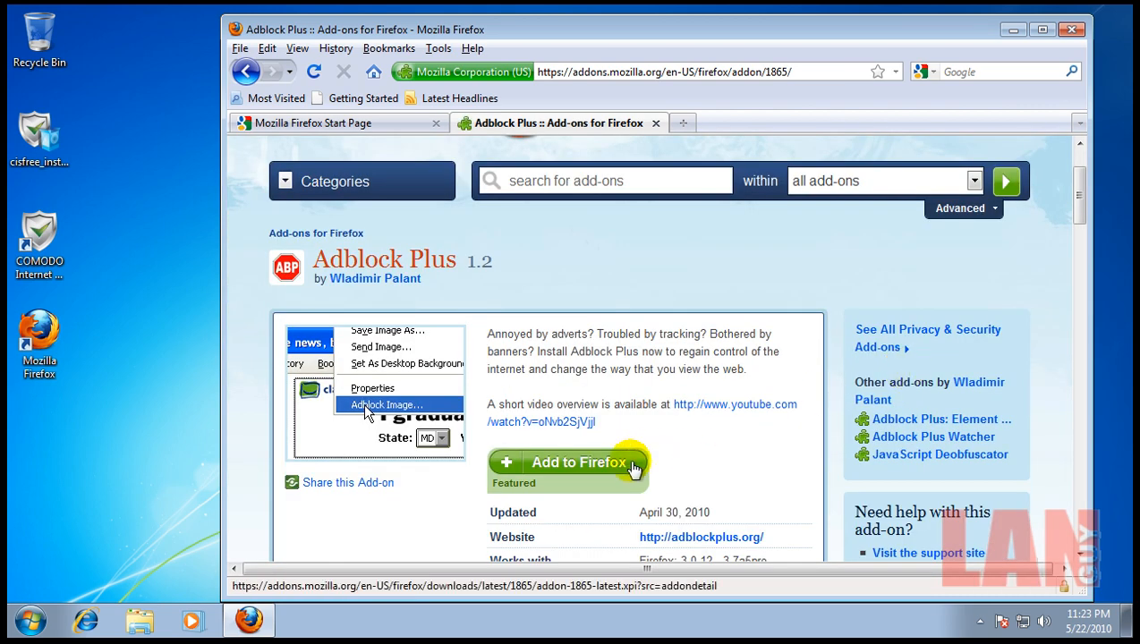
pyautogui.moveTo(776, 307)
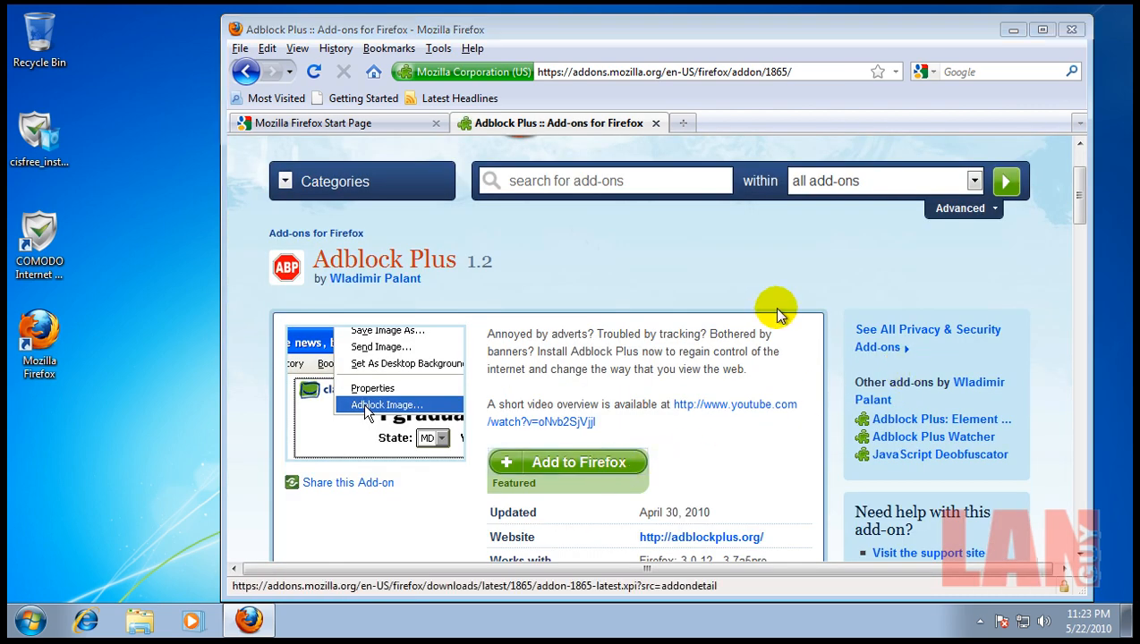
pyautogui.click(567, 470)
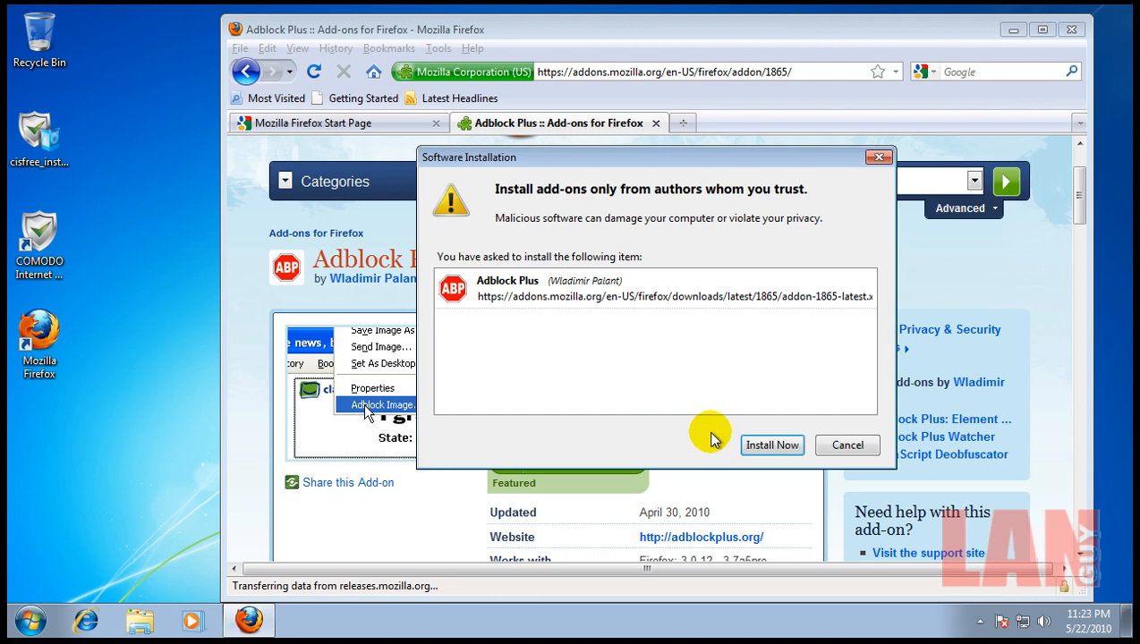
# Step: Install Adblock Plus and restart Firefox to activate the add-on
pyautogui.click(771, 445)
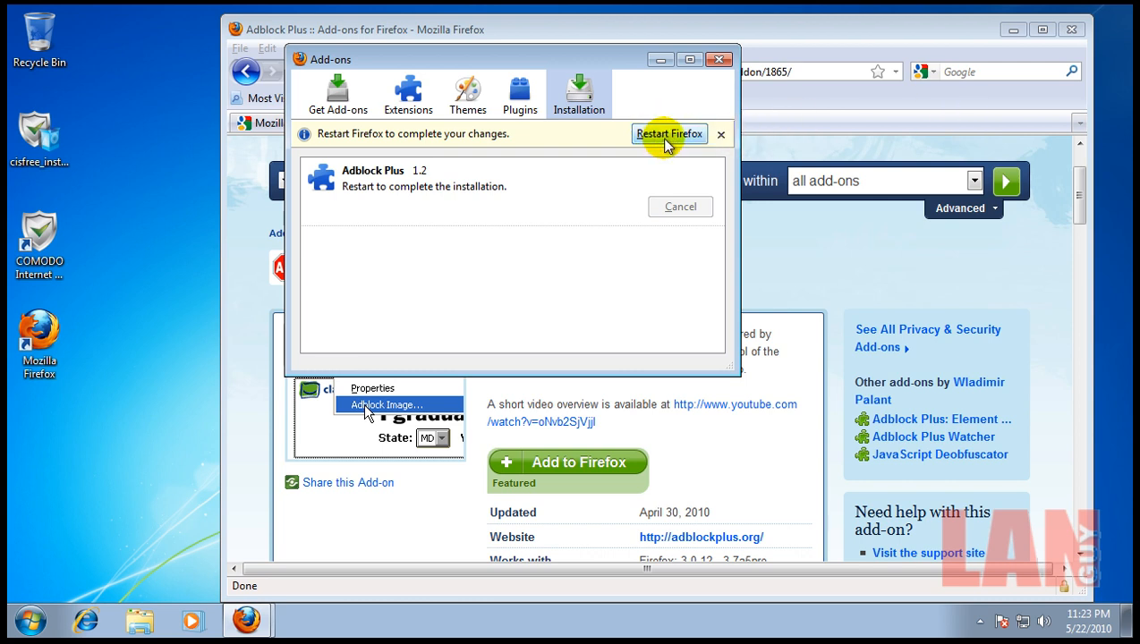
pyautogui.click(668, 133)
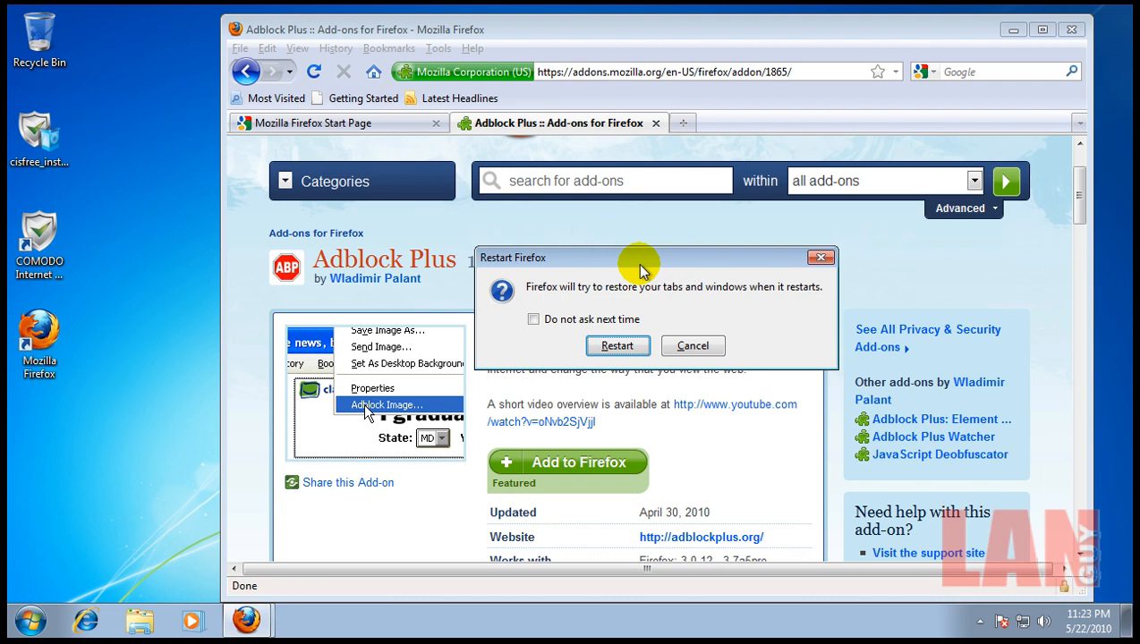
pyautogui.click(618, 346)
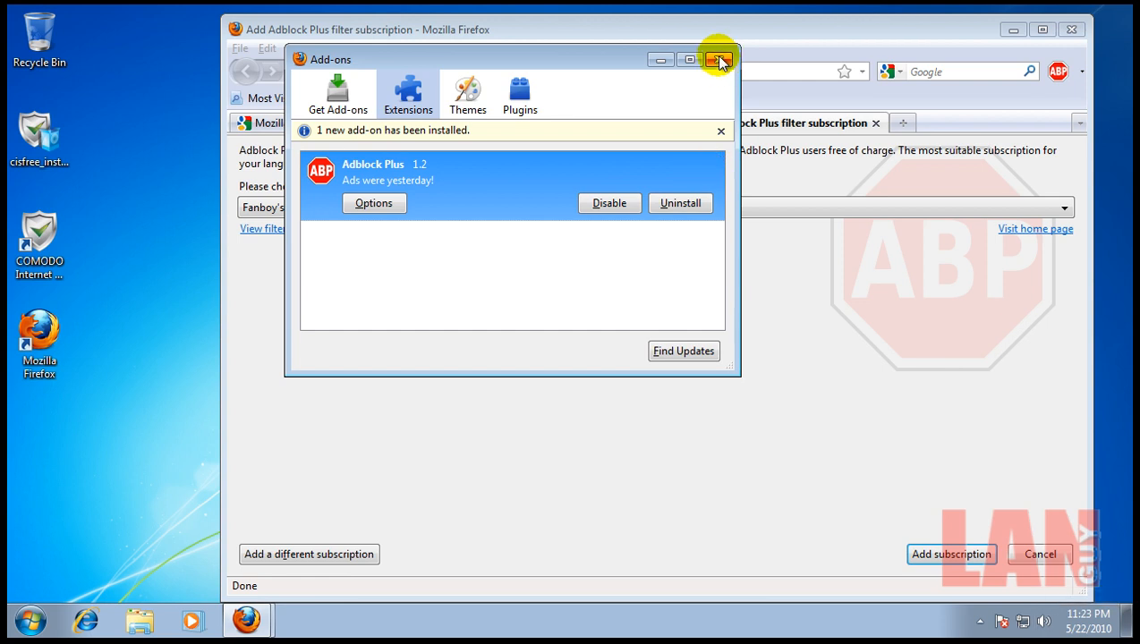
# Step: Close the Add-ons window and subscribe Adblock Plus to EasyList (English)
pyautogui.click(721, 60)
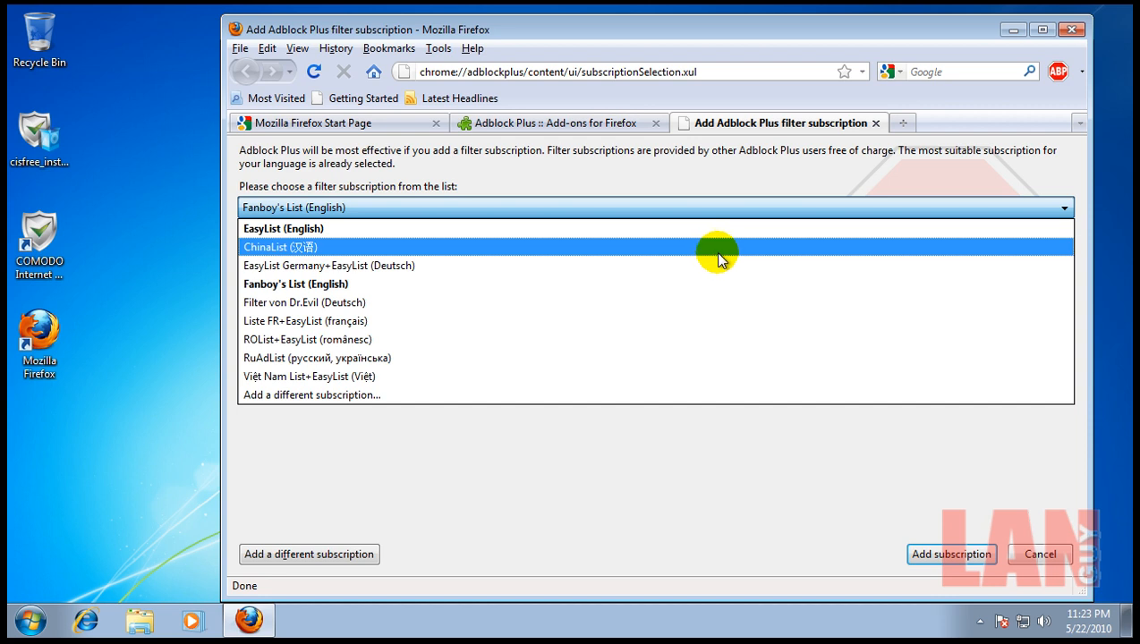
pyautogui.click(693, 284)
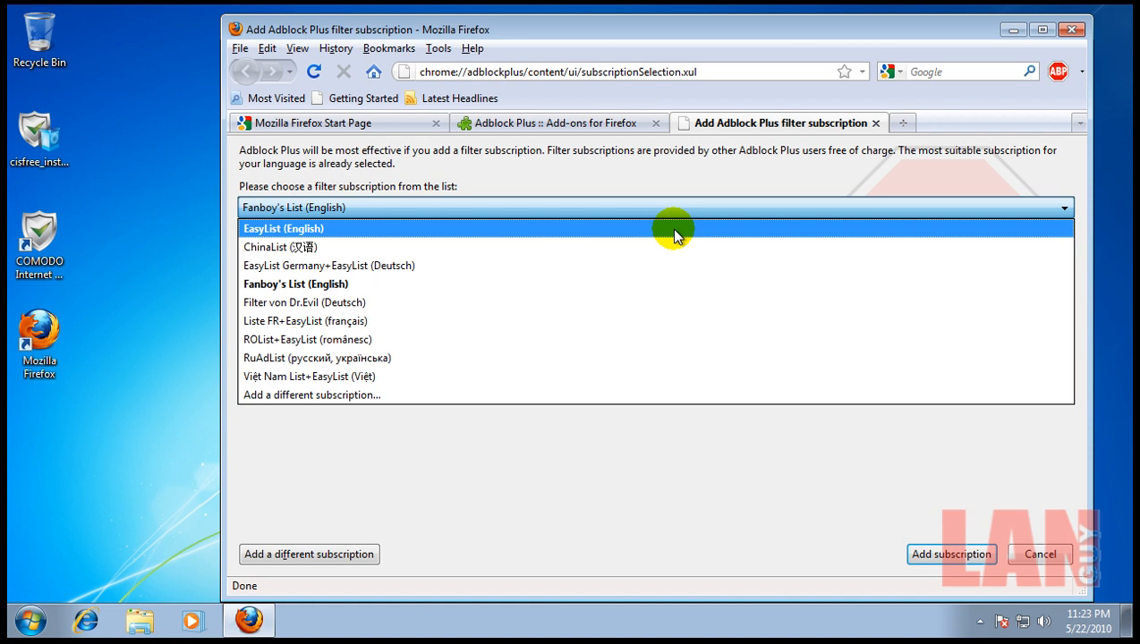
pyautogui.click(283, 229)
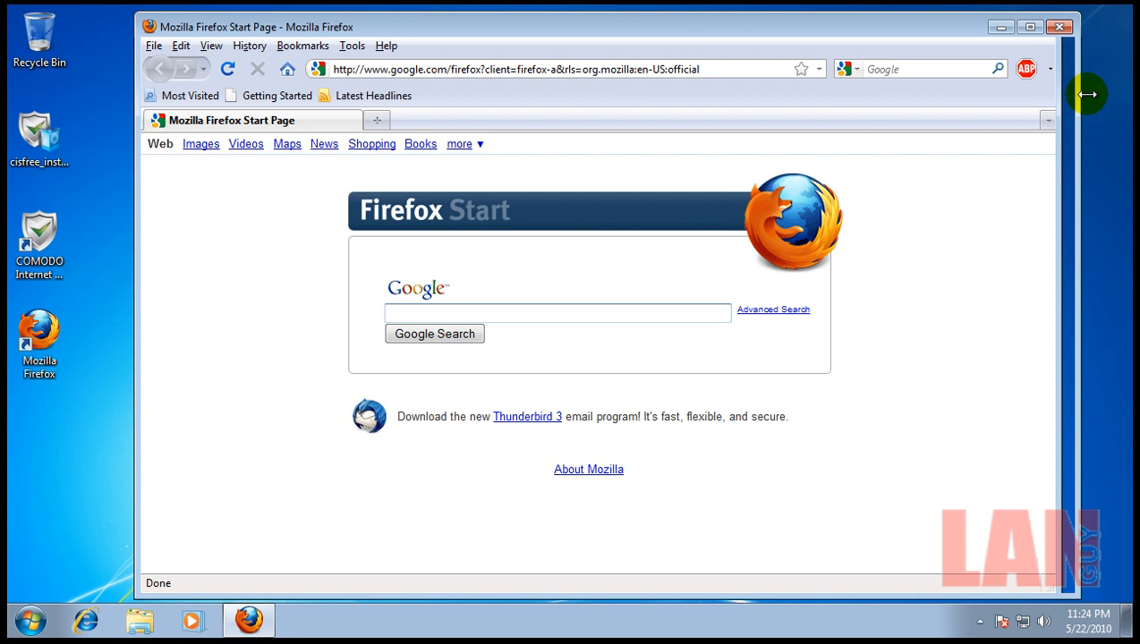
pyautogui.click(1026, 69)
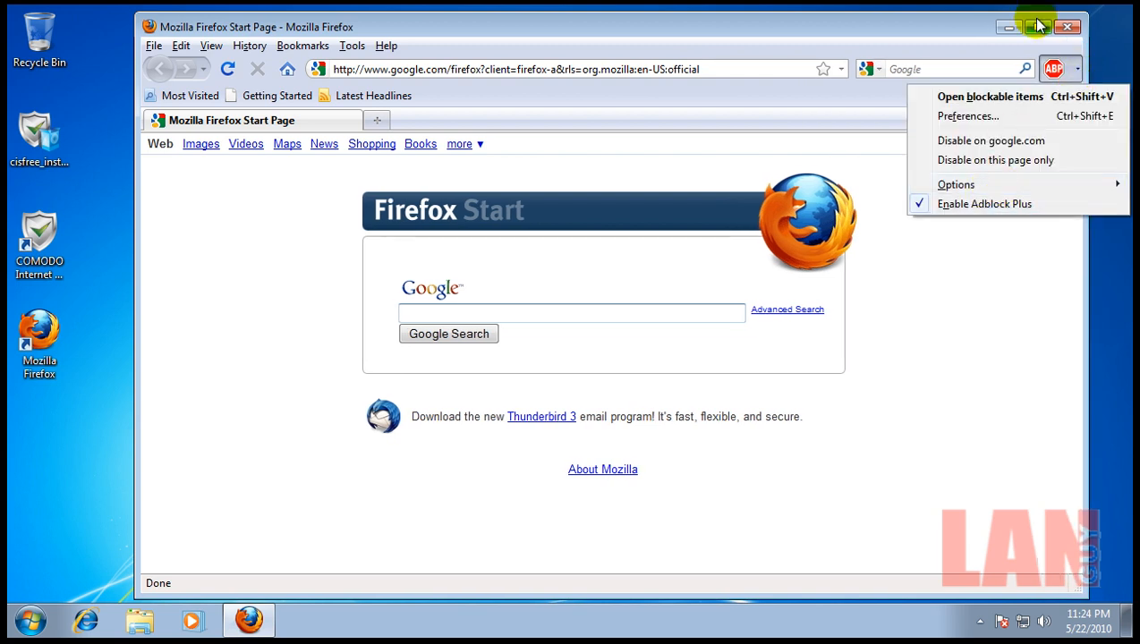
pyautogui.moveTo(1006, 217)
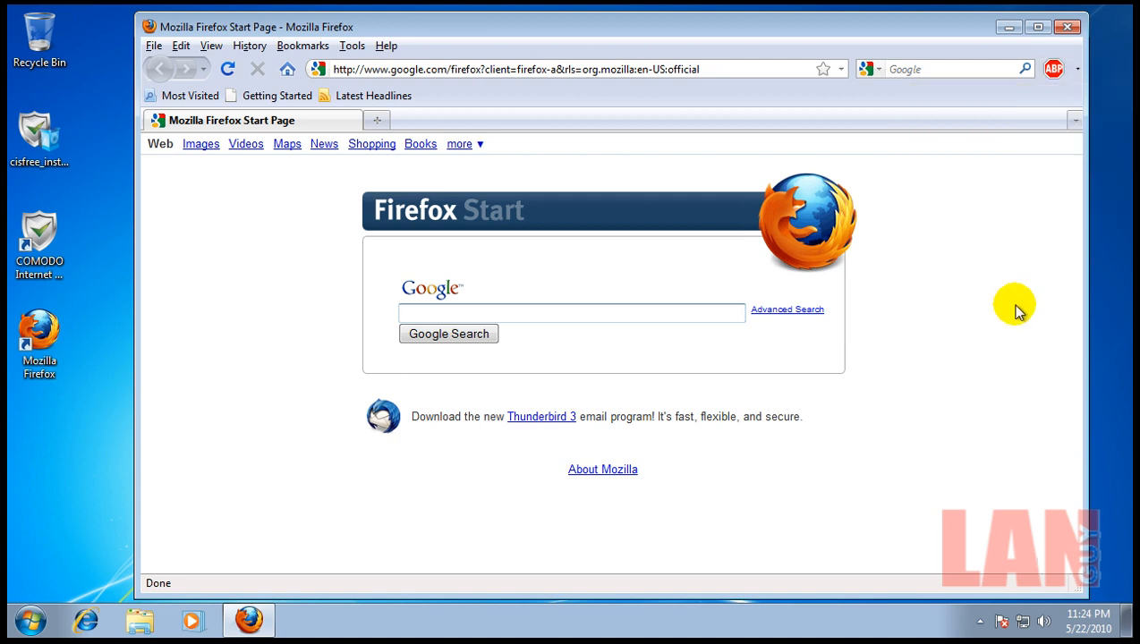
pyautogui.click(572, 312)
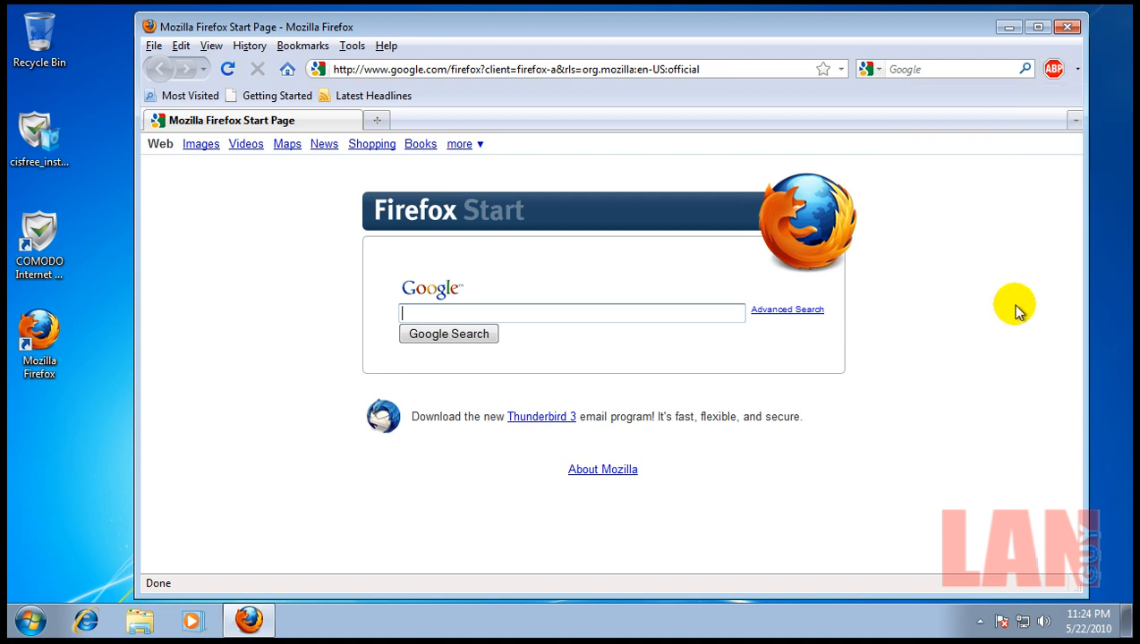